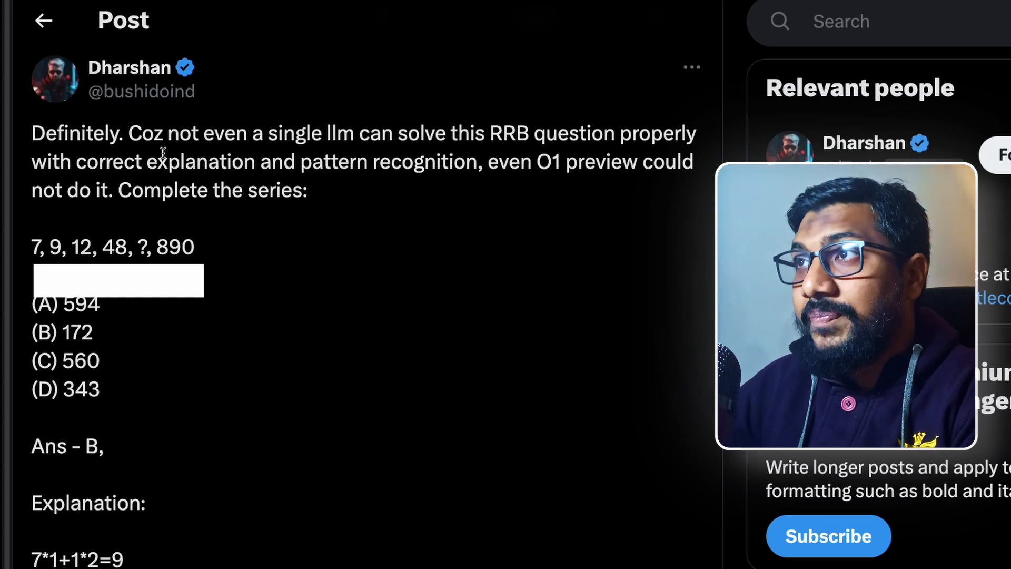
# Step: Mark the model's stated answer B and expand its 'Thought for 60 seconds' reasoning trace
pyautogui.scroll(-3)
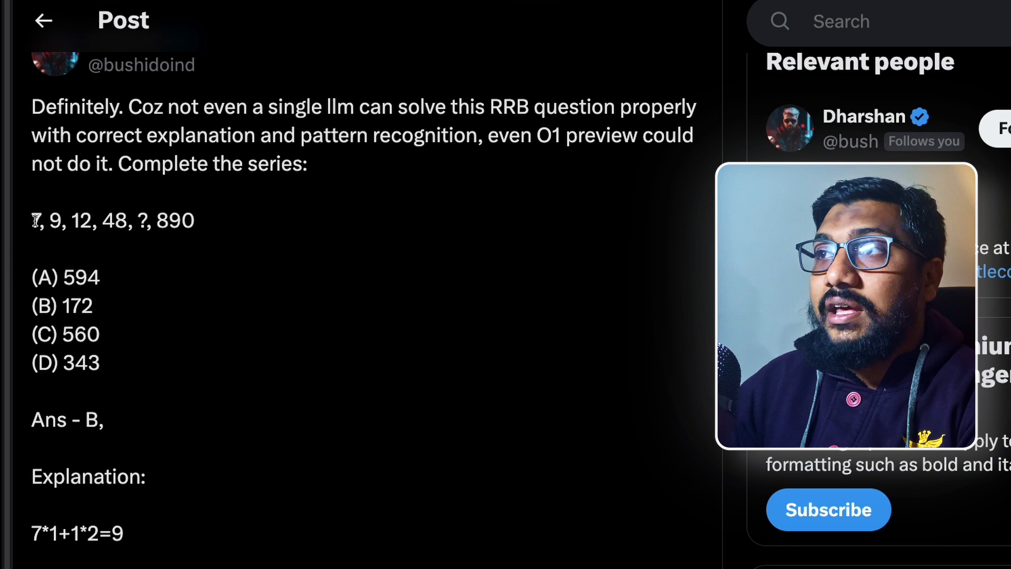
pyautogui.moveTo(34, 220); pyautogui.dragTo(136, 220)
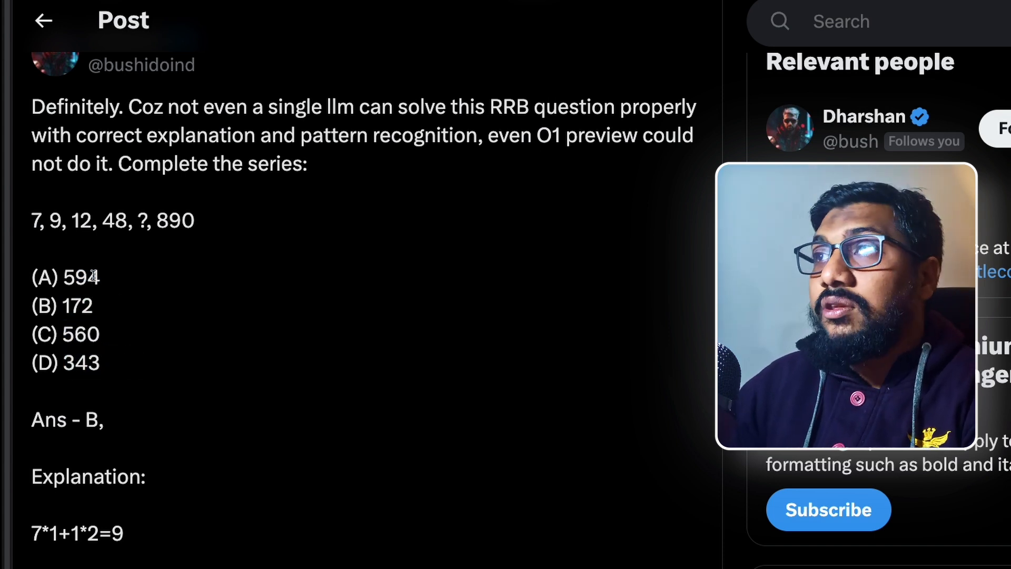
pyautogui.doubleClick(88, 419)
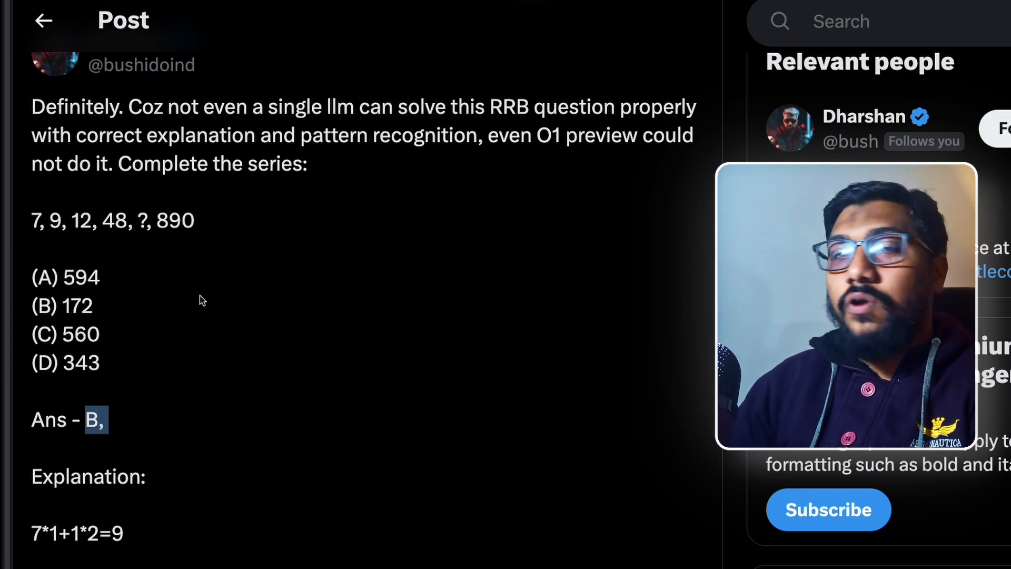
pyautogui.moveTo(210, 309)
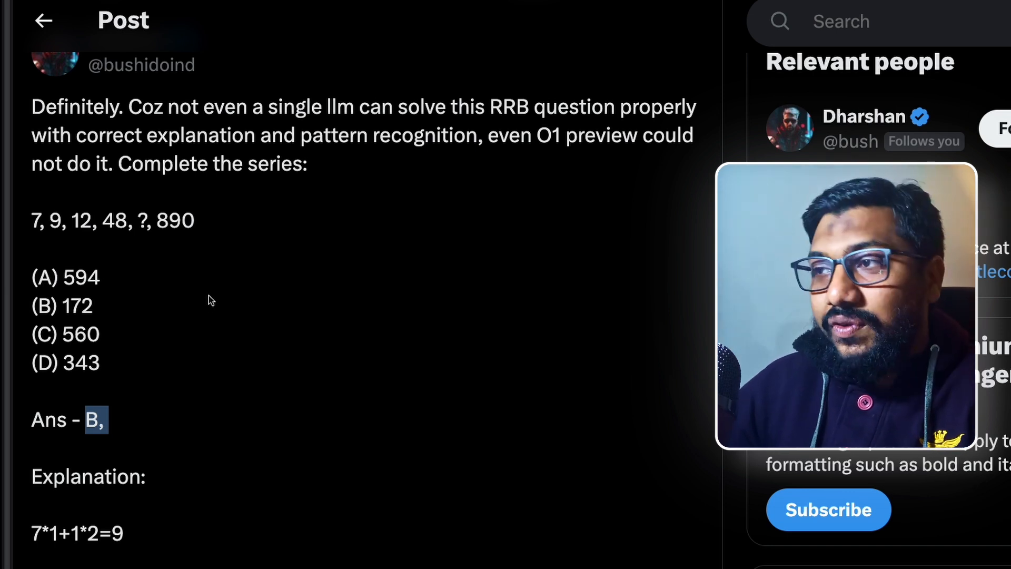
pyautogui.scroll(-3)
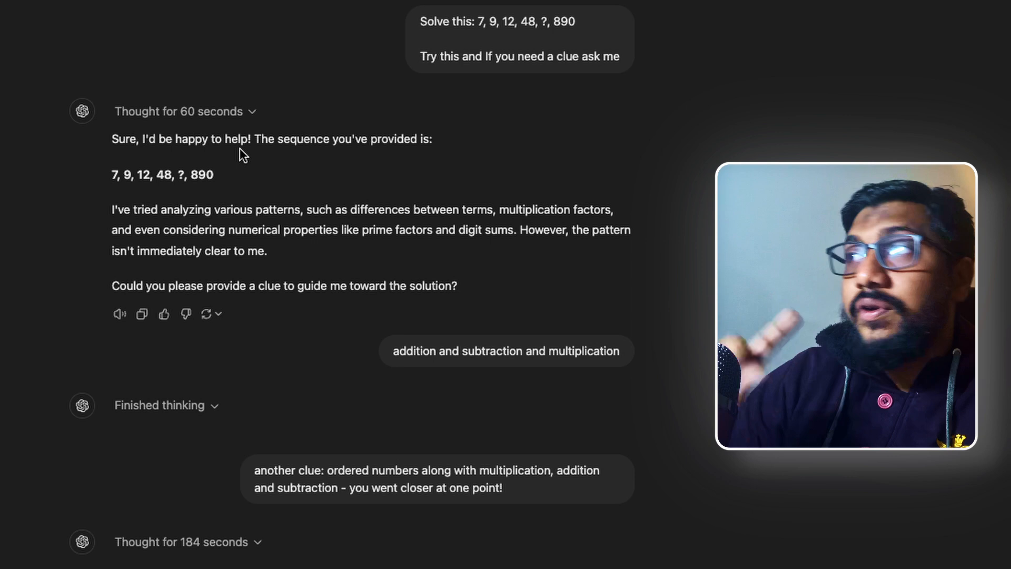
pyautogui.click(178, 110)
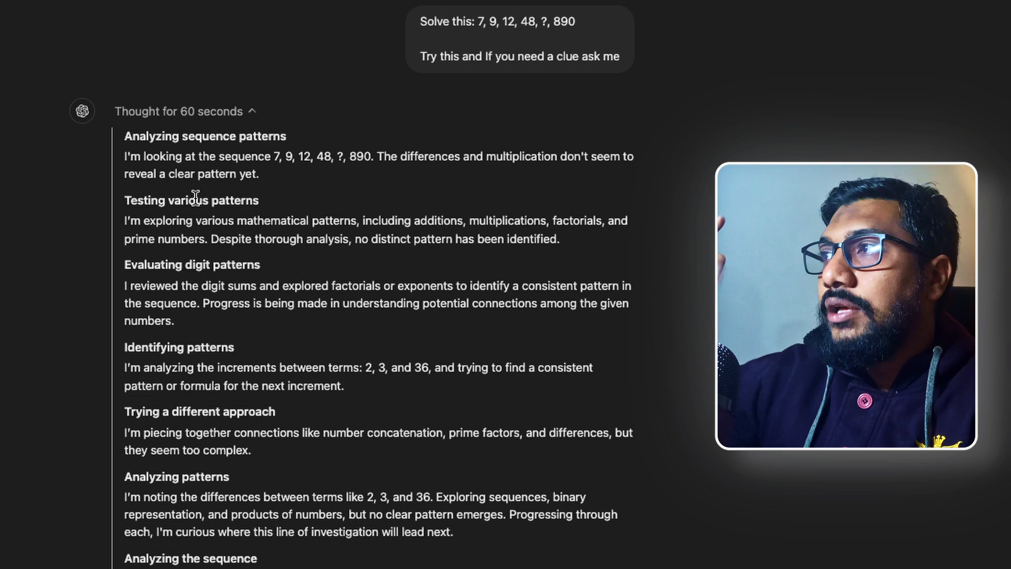
pyautogui.moveTo(294, 180)
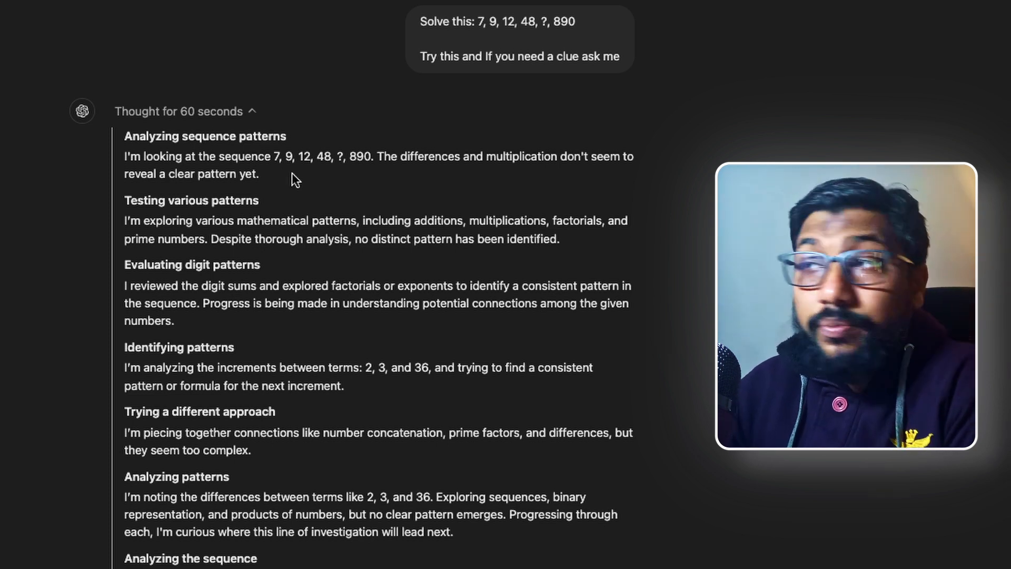
pyautogui.moveTo(410, 217)
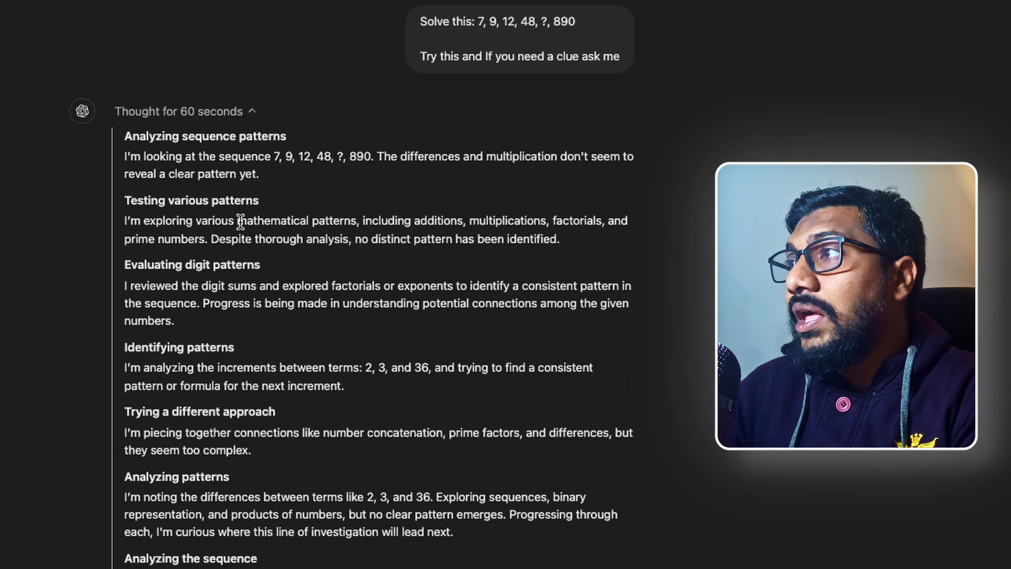
# Step: Highlight the patterns the model tried and the increments 2, 3 and 36 it found no rule for
pyautogui.moveTo(239, 220); pyautogui.dragTo(548, 220)
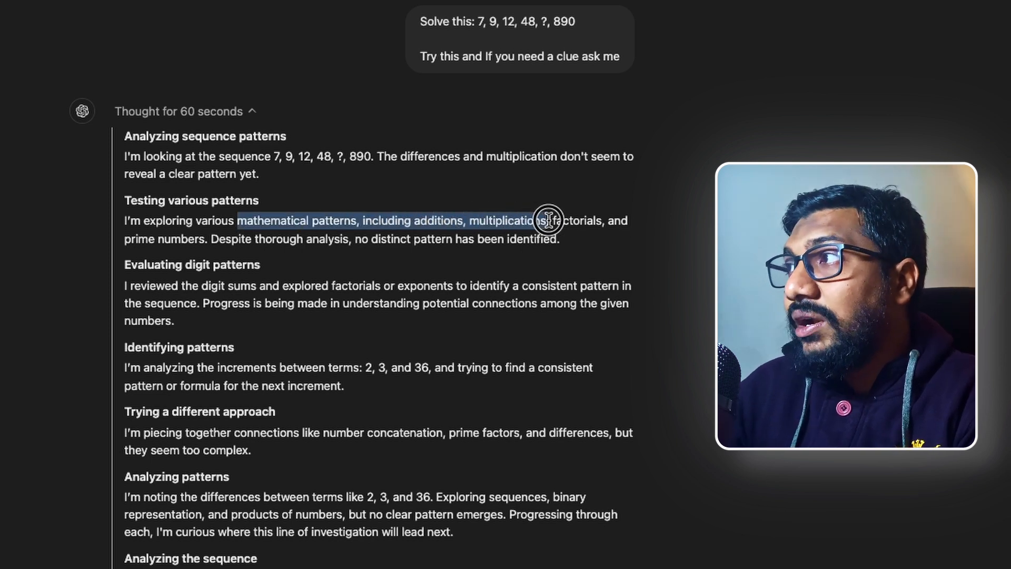
pyautogui.click(209, 239)
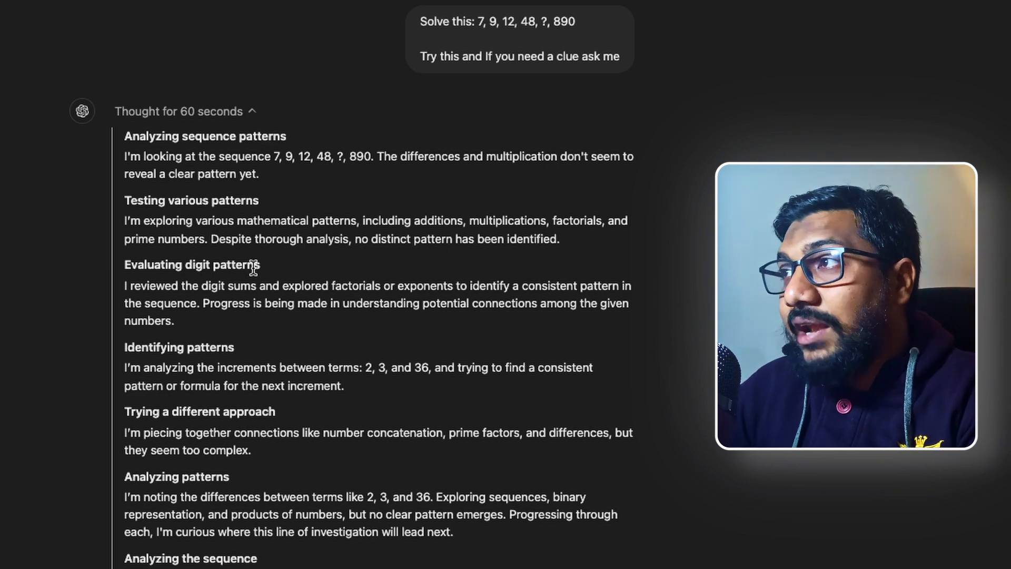
pyautogui.moveTo(207, 285); pyautogui.dragTo(284, 285)
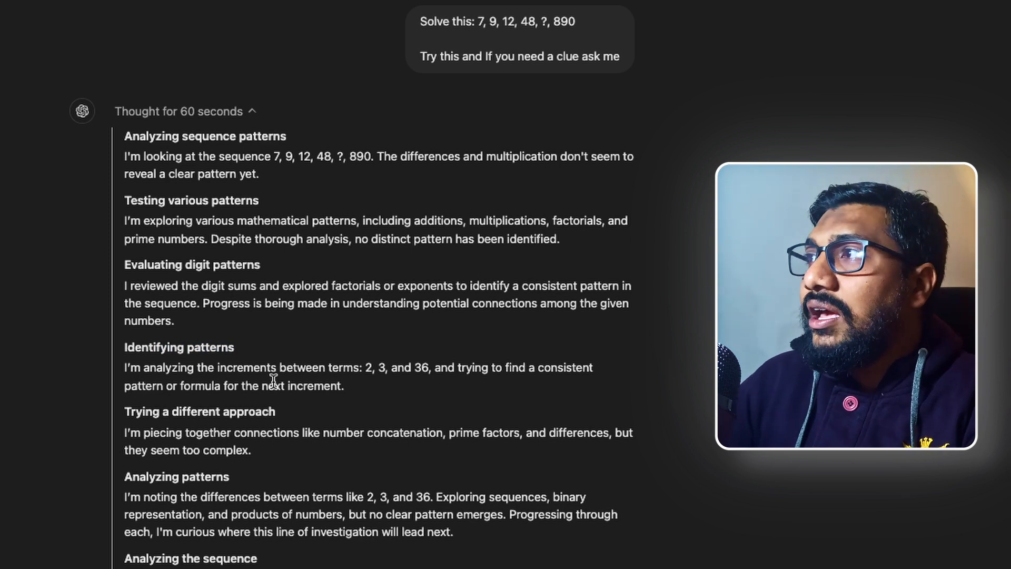
pyautogui.moveTo(365, 367); pyautogui.dragTo(442, 367)
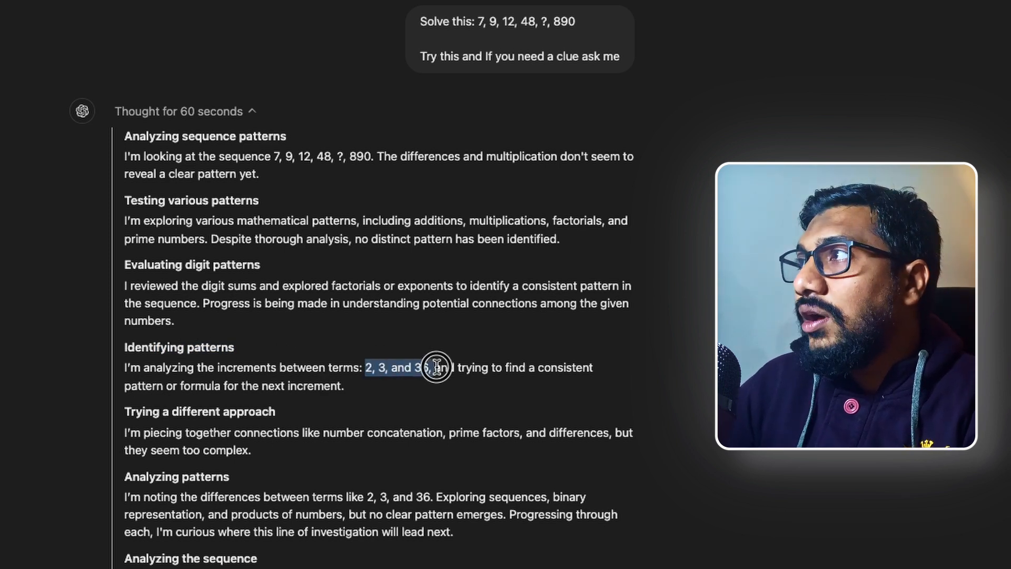
pyautogui.moveTo(435, 366); pyautogui.dragTo(252, 385)
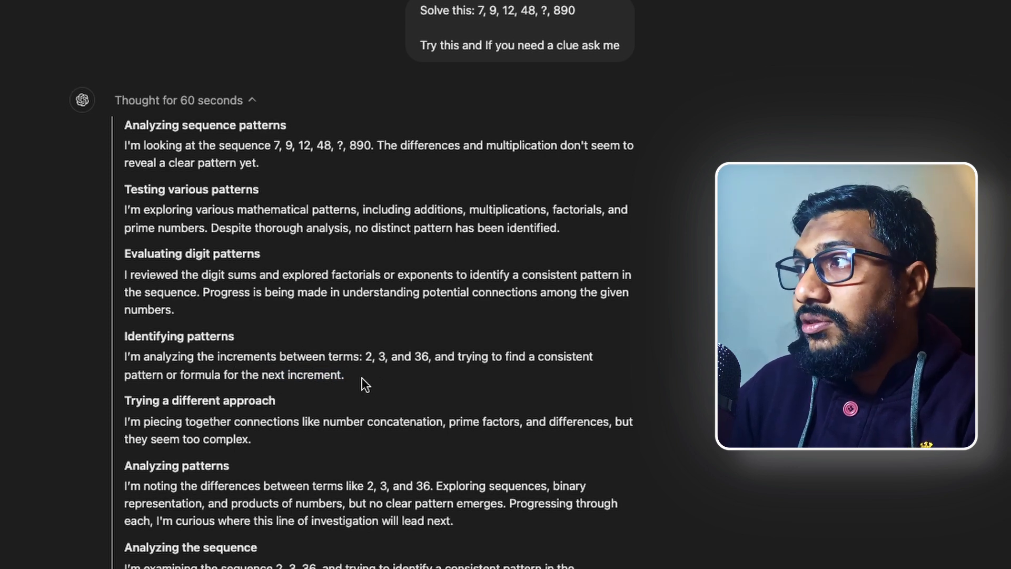
pyautogui.scroll(-3)
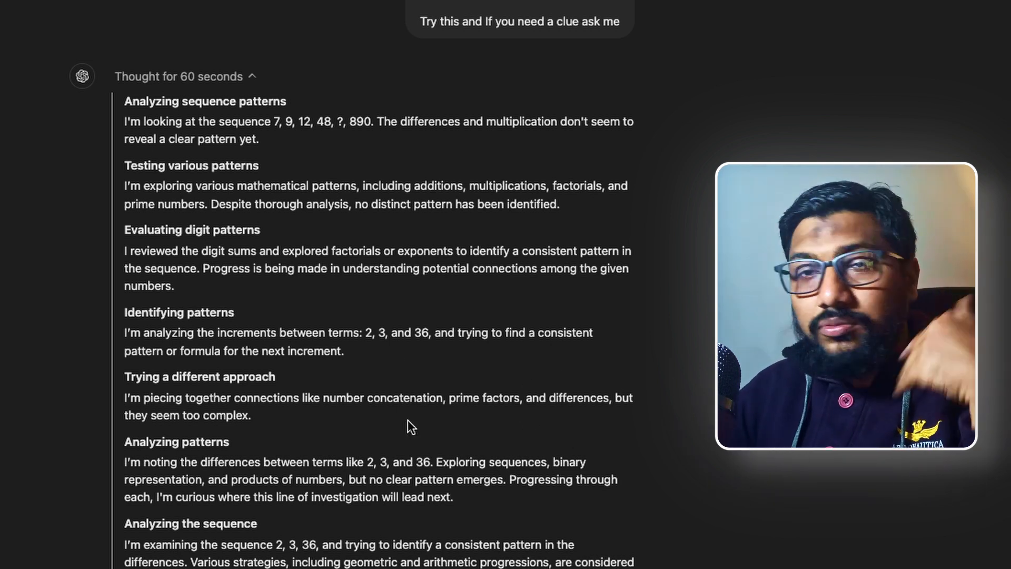
pyautogui.scroll(-3)
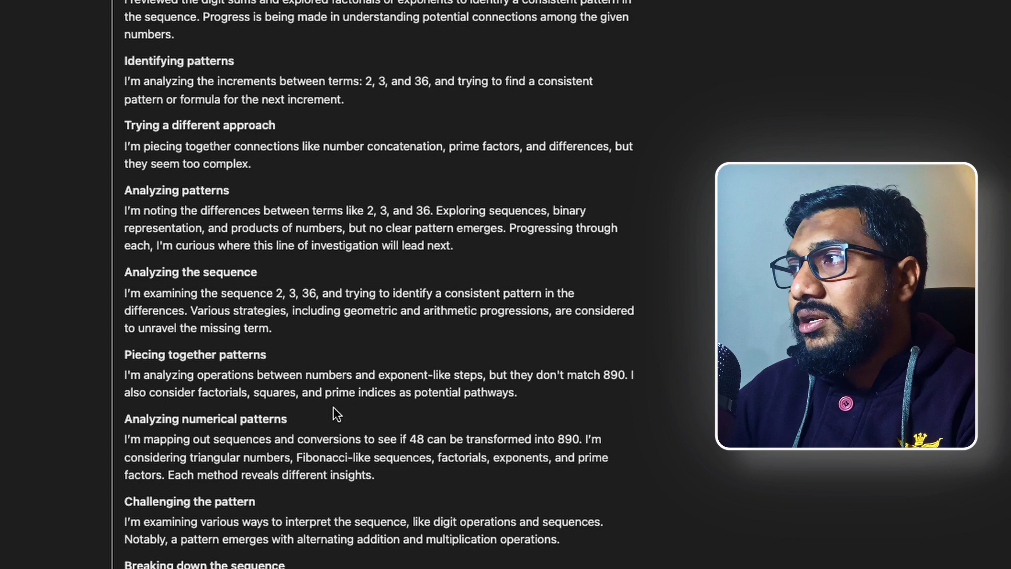
pyautogui.moveTo(332, 471)
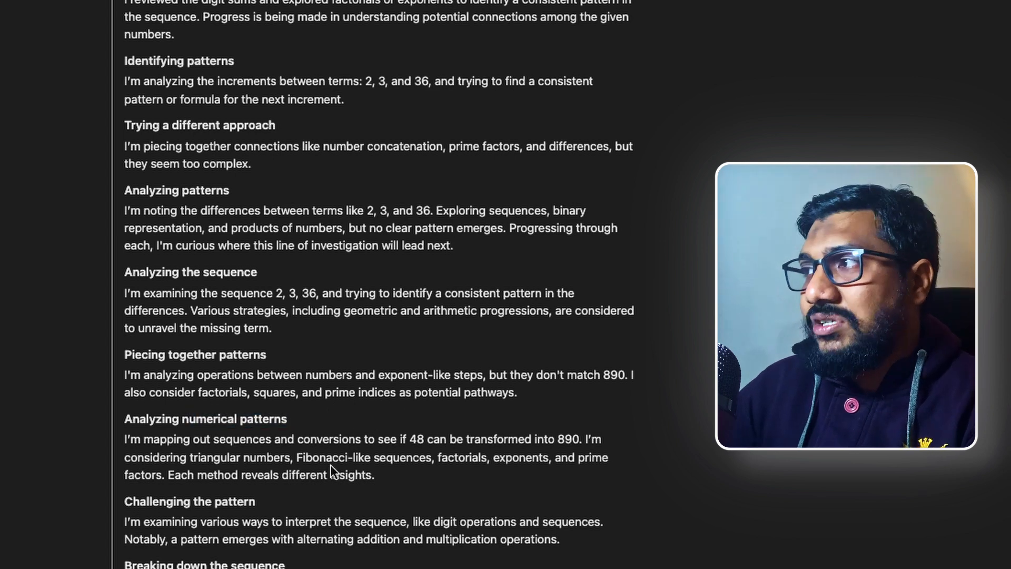
pyautogui.scroll(-3)
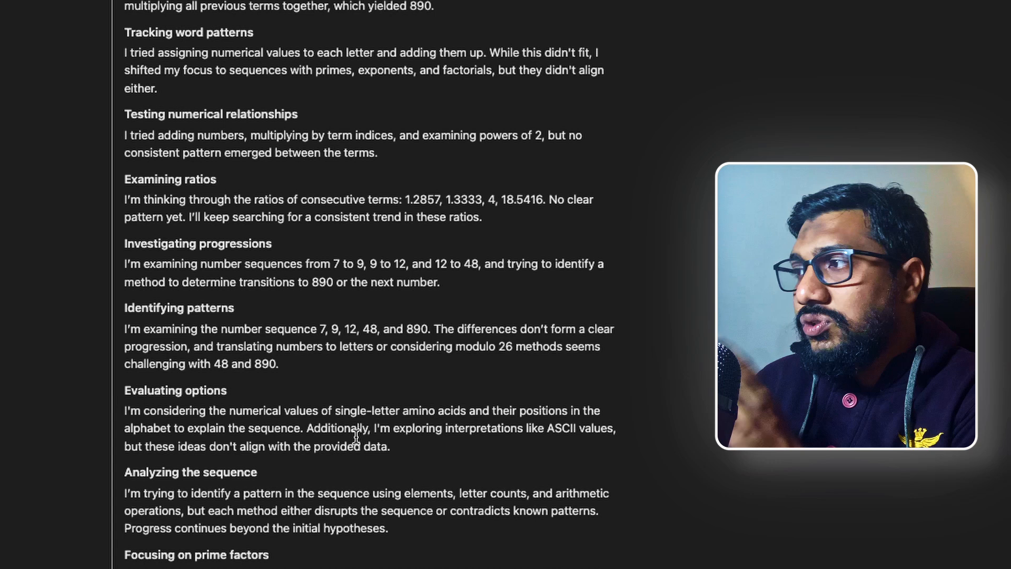
pyautogui.scroll(-3)
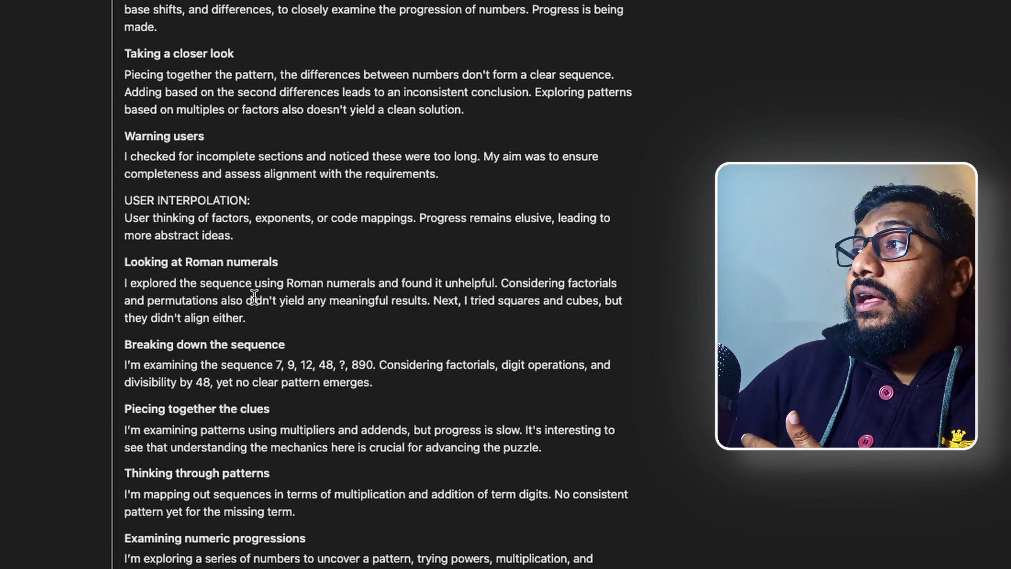
pyautogui.moveTo(346, 263)
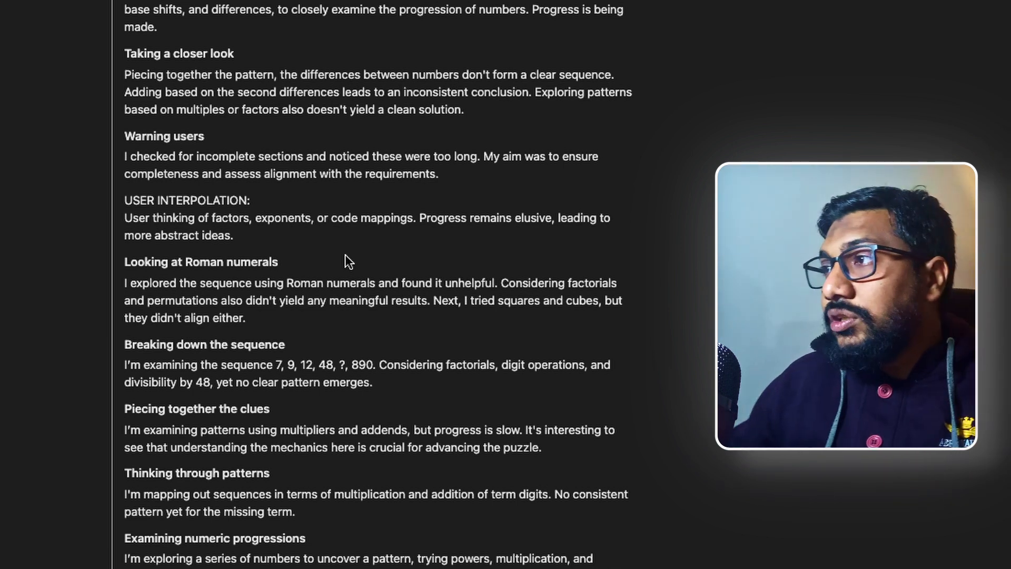
pyautogui.scroll(-3)
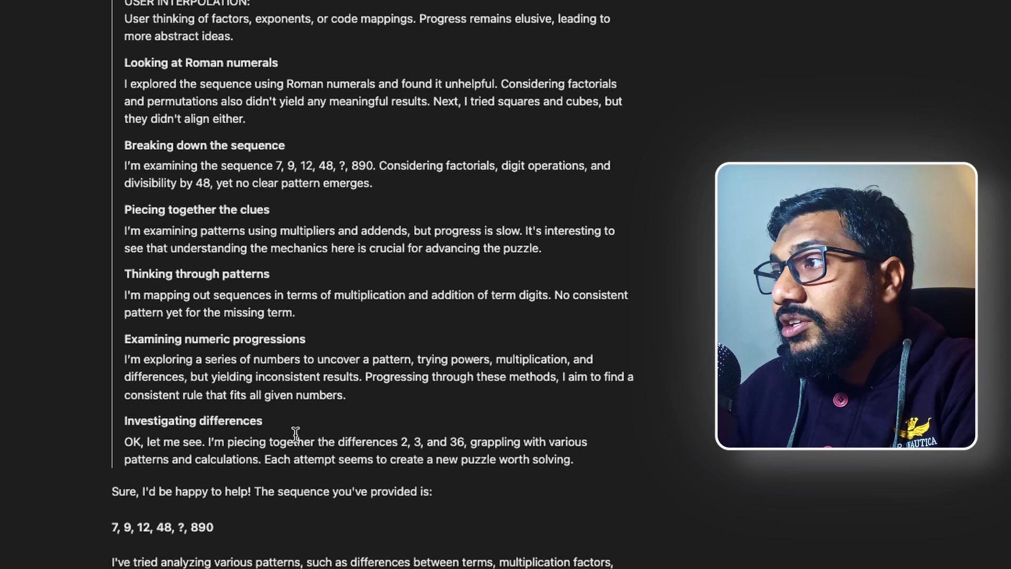
pyautogui.moveTo(320, 432)
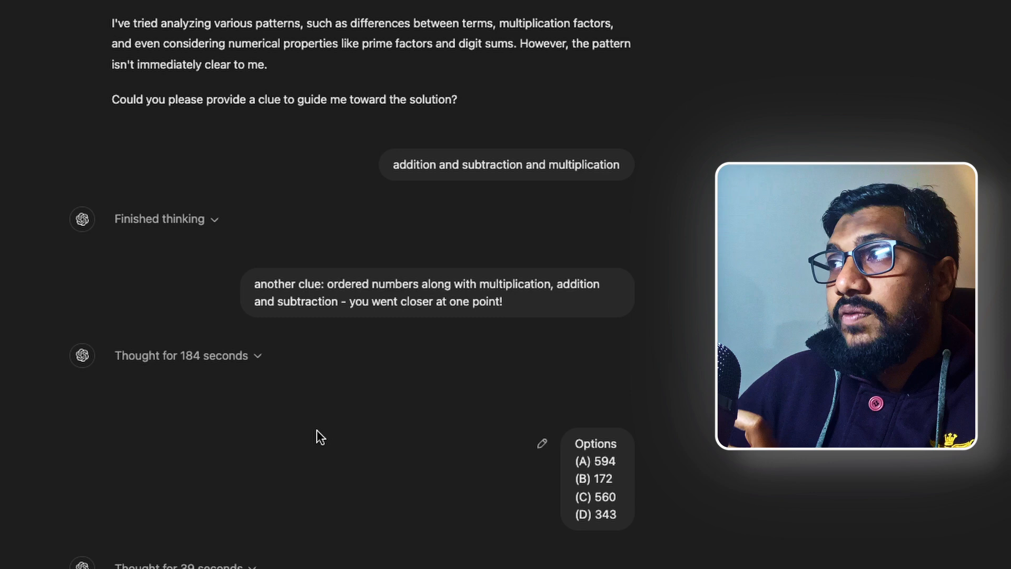
pyautogui.scroll(3)
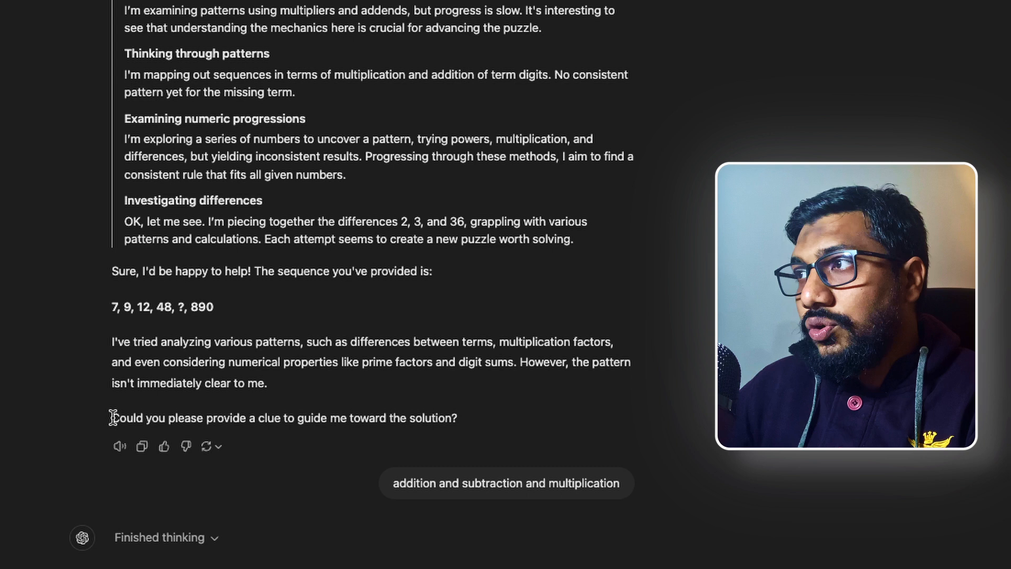
pyautogui.moveTo(284, 334)
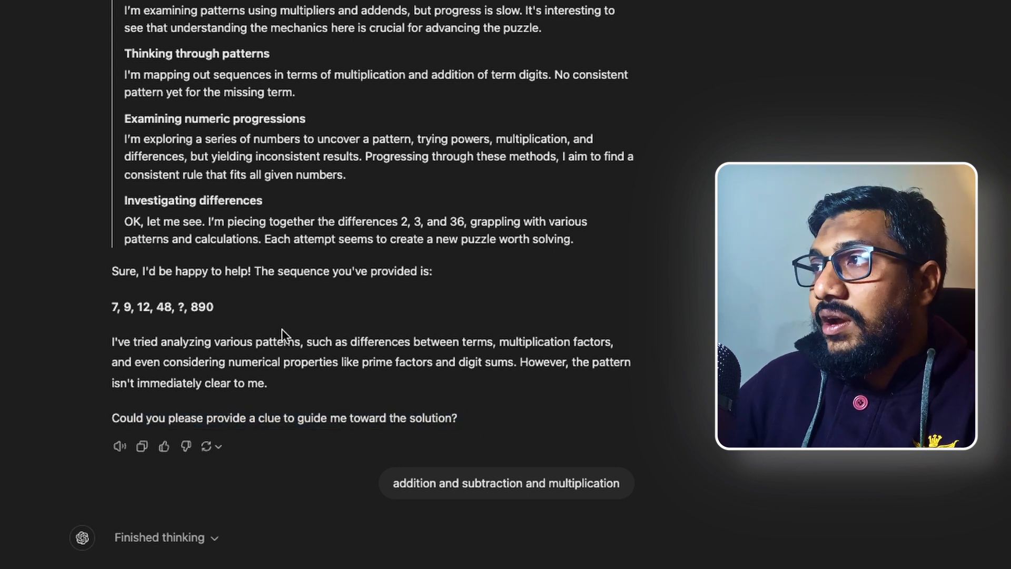
pyautogui.moveTo(481, 357)
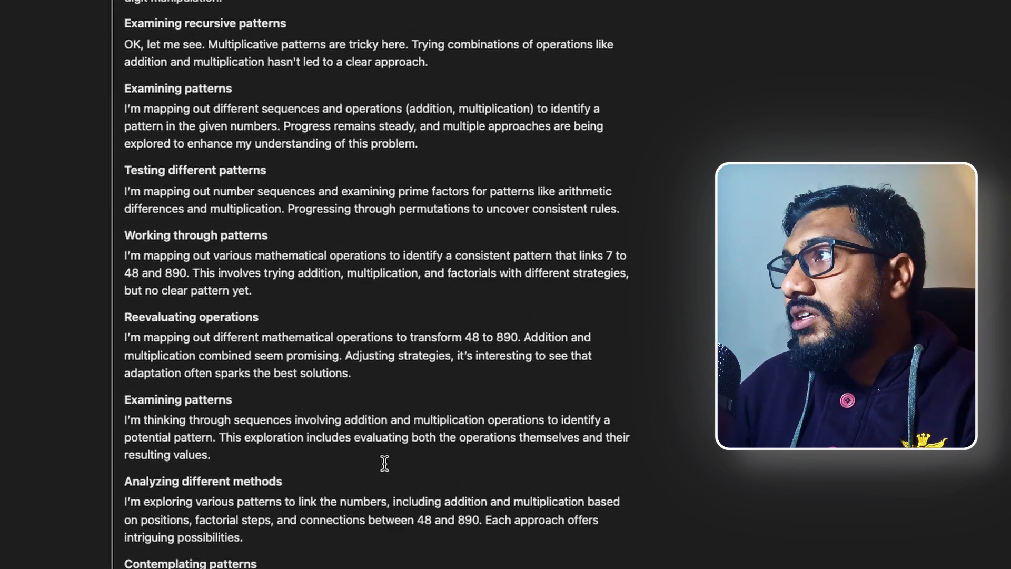
pyautogui.scroll(-3)
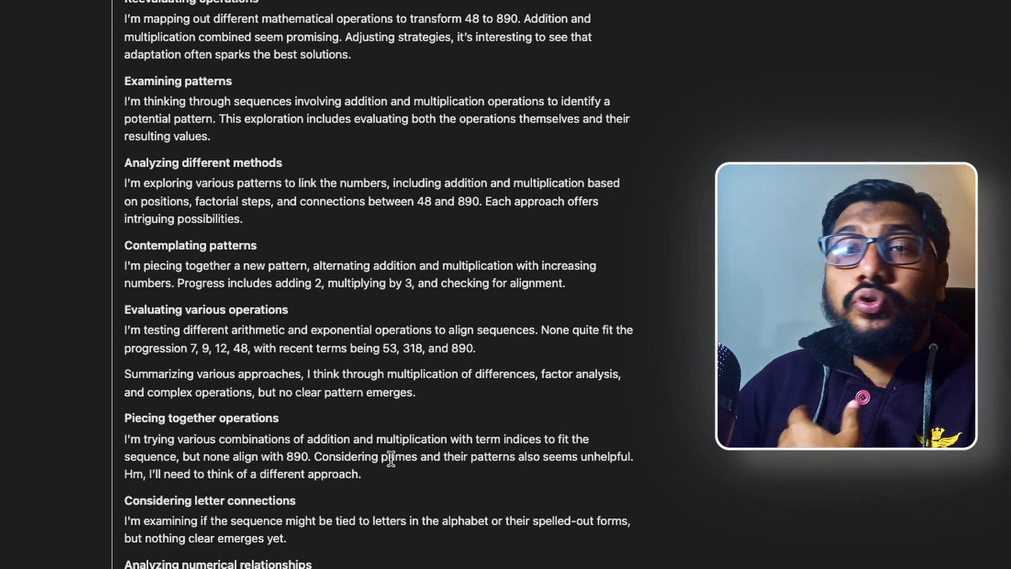
pyautogui.scroll(-3)
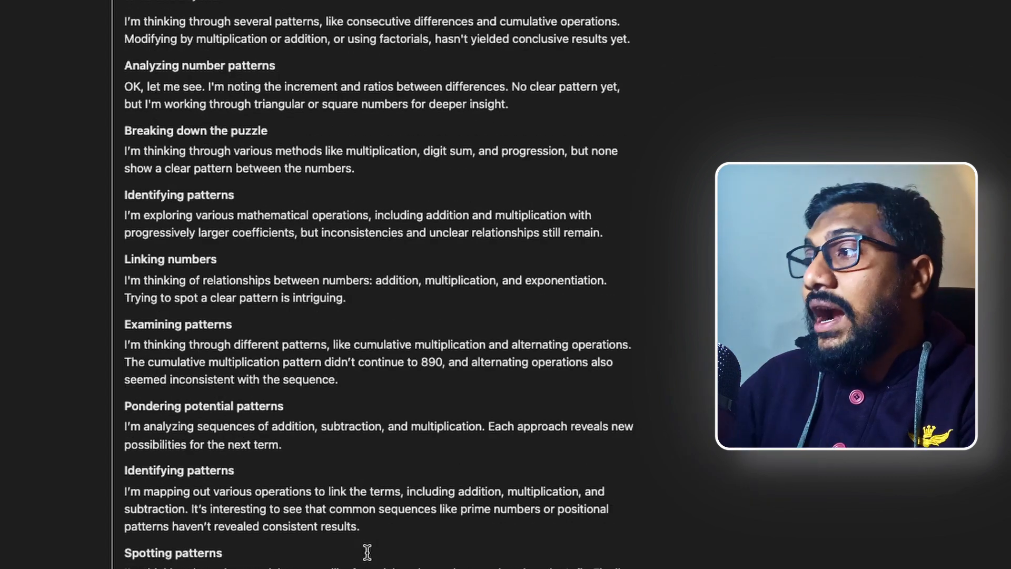
pyautogui.scroll(-3)
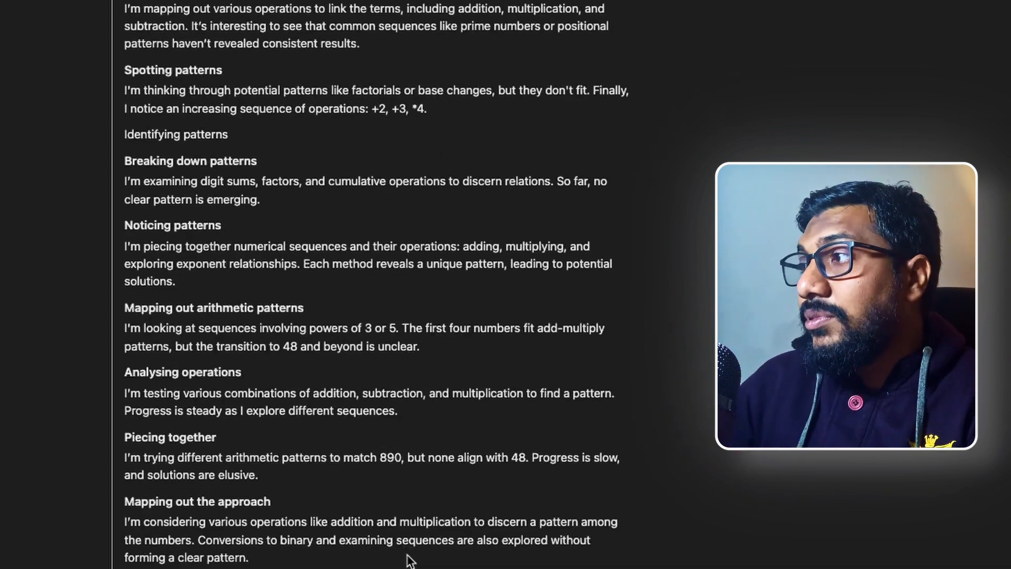
pyautogui.scroll(-3)
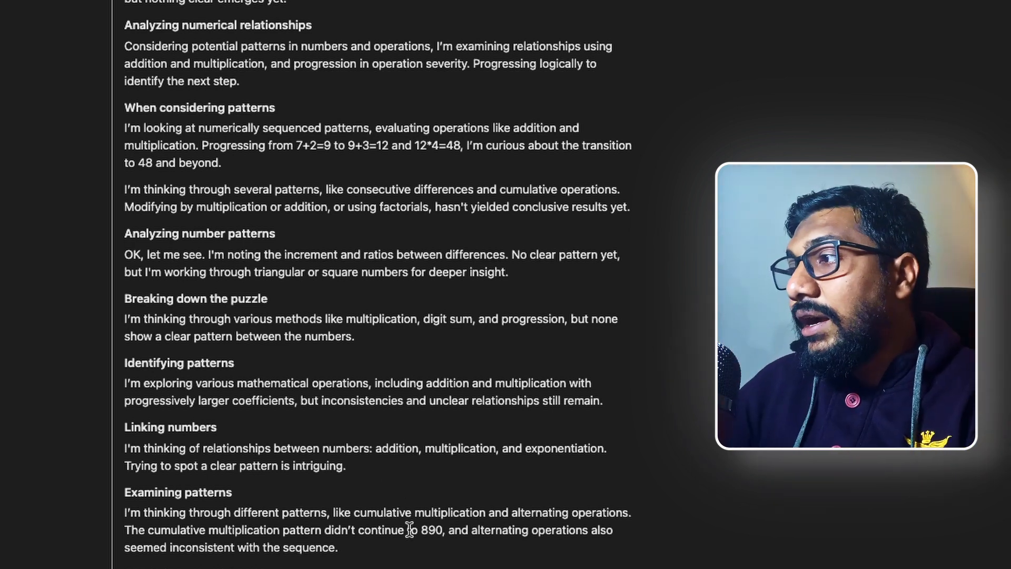
pyautogui.scroll(-3)
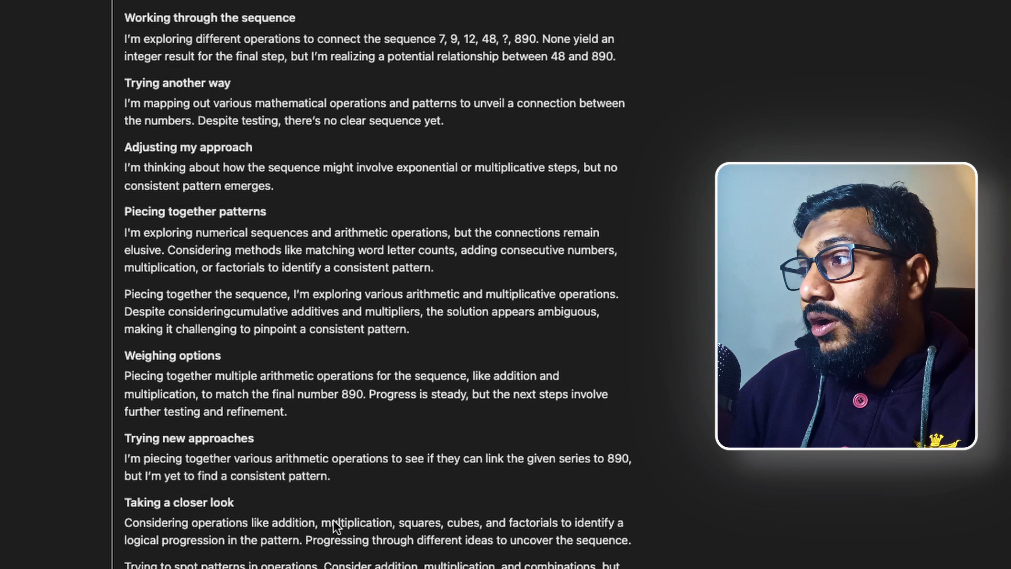
pyautogui.scroll(-3)
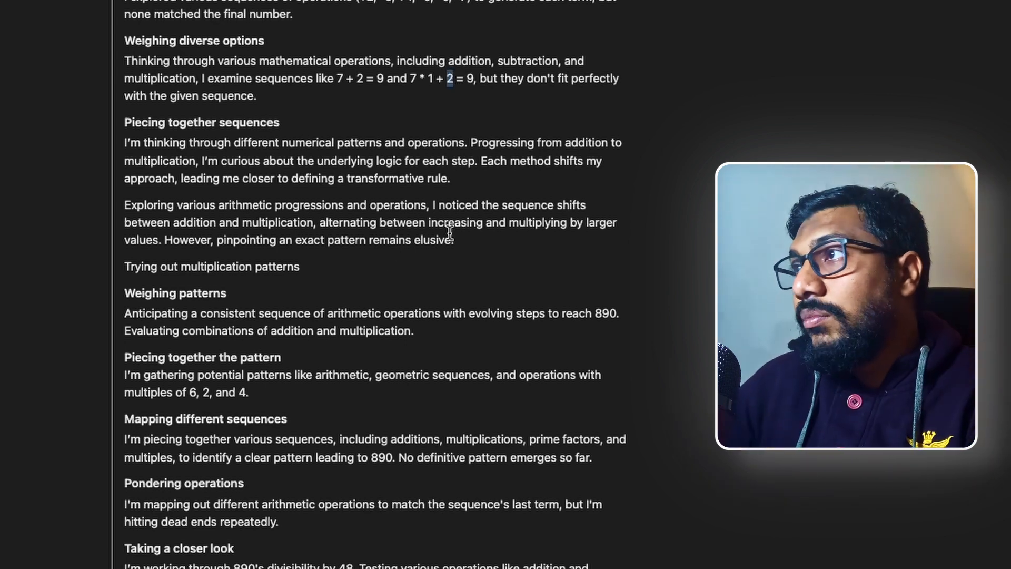
pyautogui.scroll(-3)
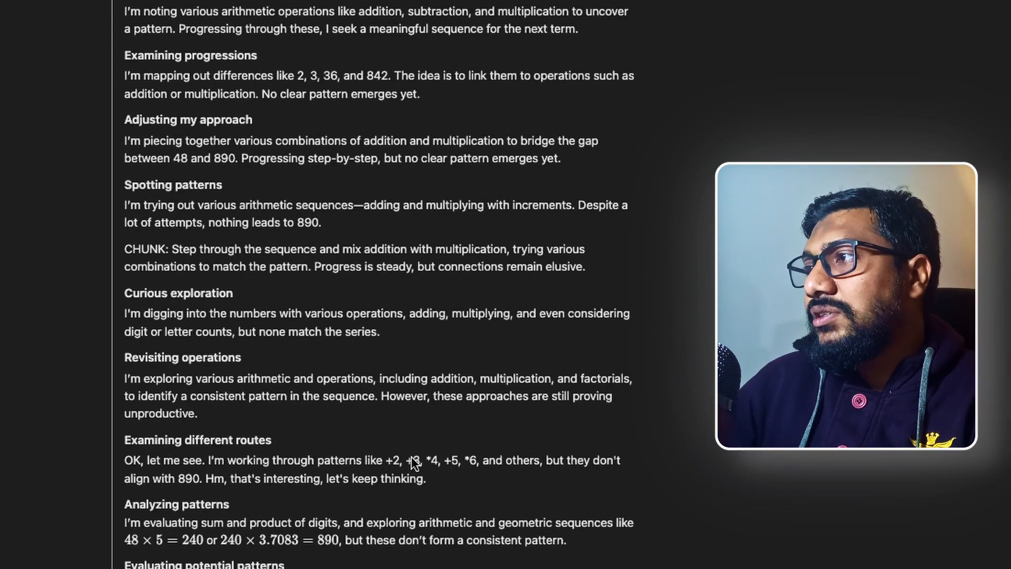
pyautogui.scroll(-3)
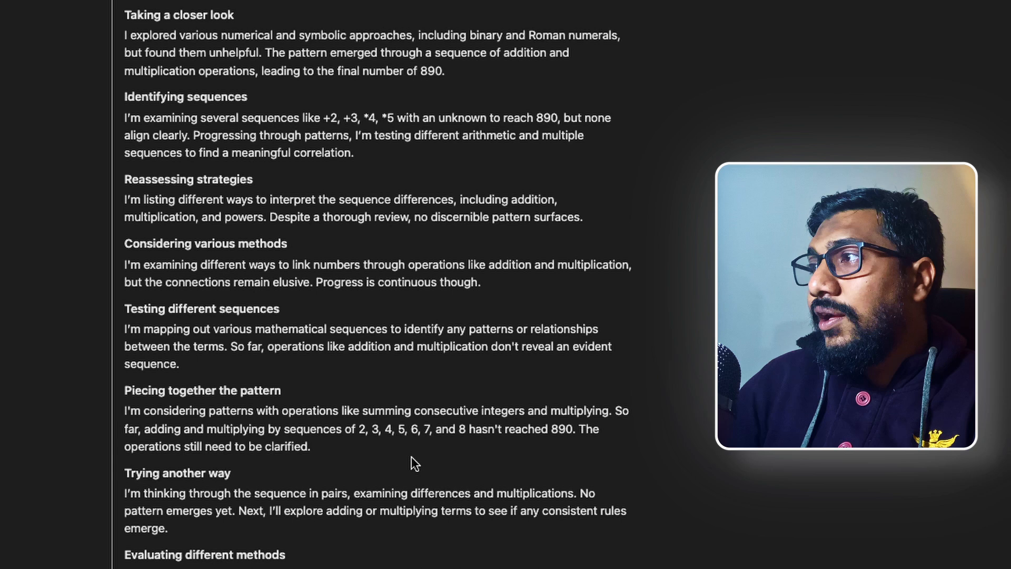
pyautogui.scroll(-3)
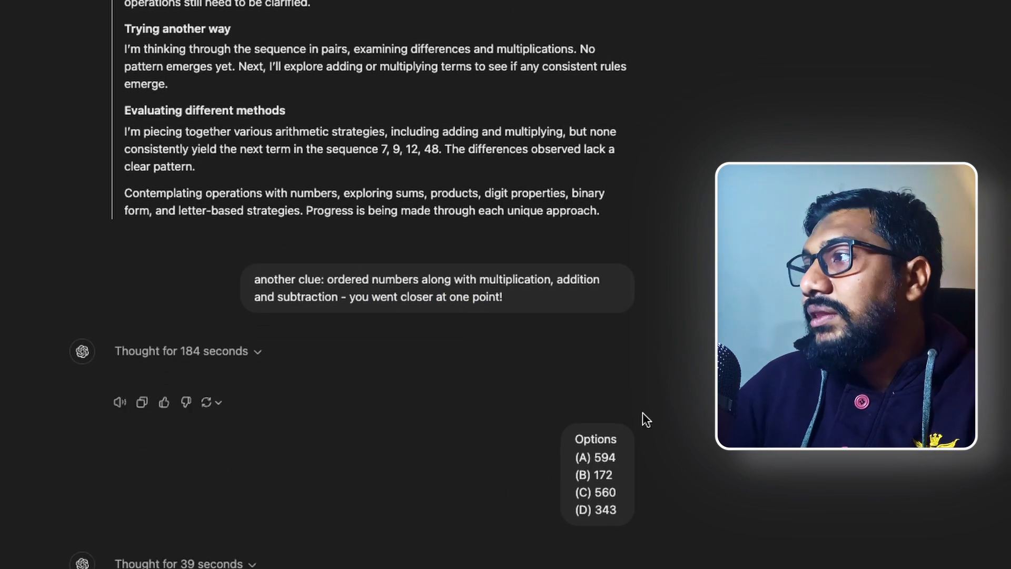
pyautogui.scroll(-3)
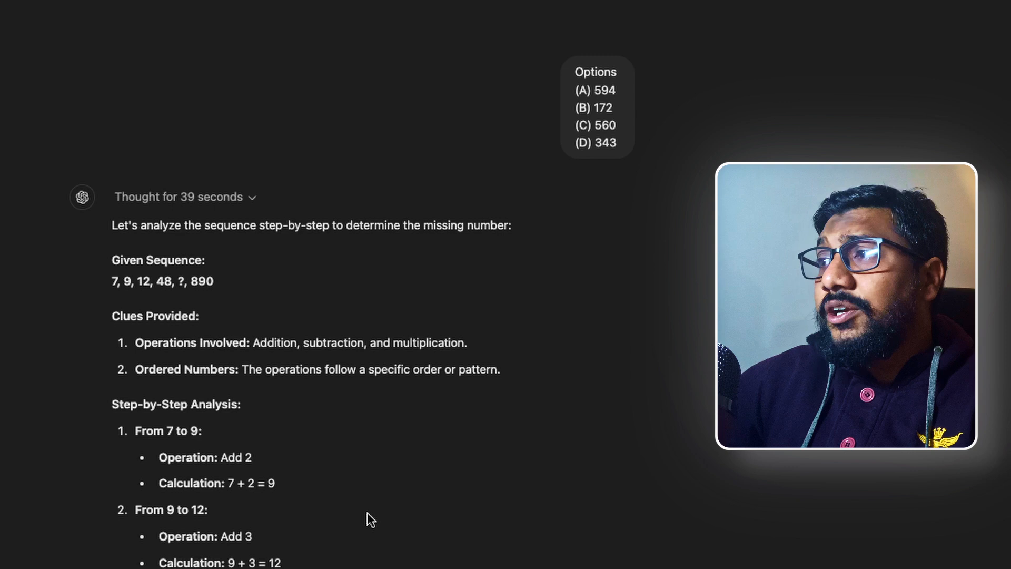
pyautogui.scroll(-3)
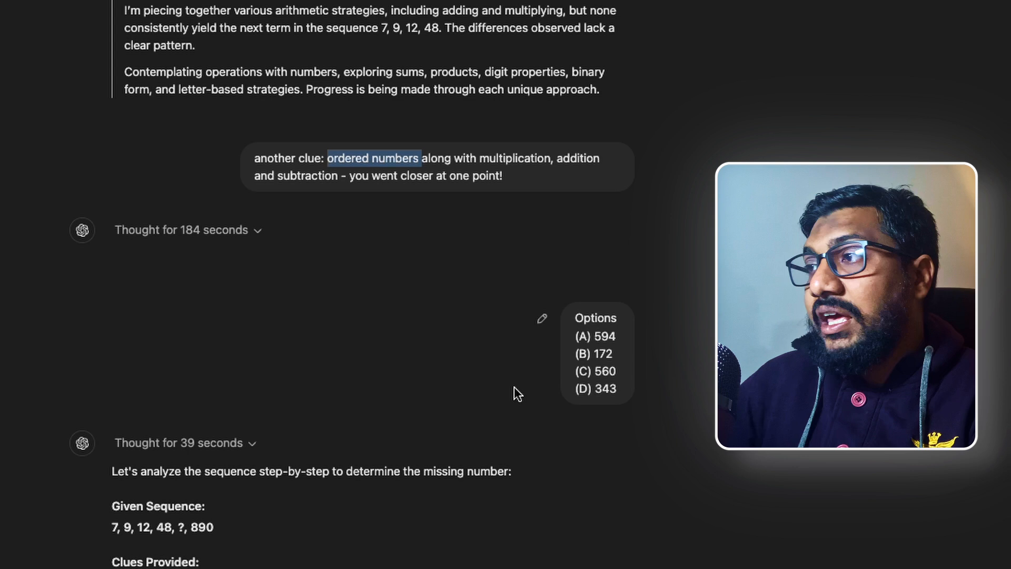
pyautogui.scroll(-3)
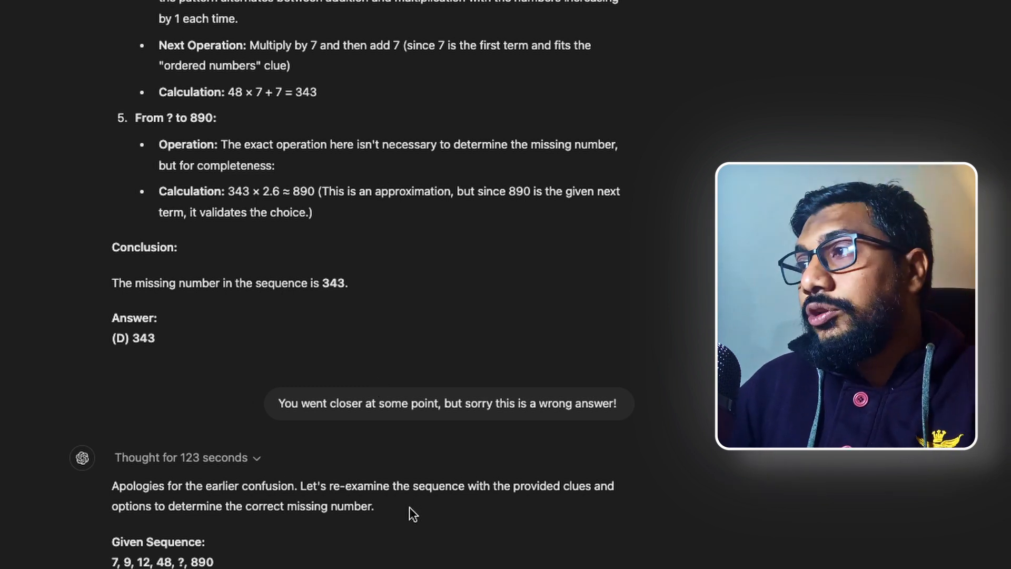
pyautogui.scroll(-3)
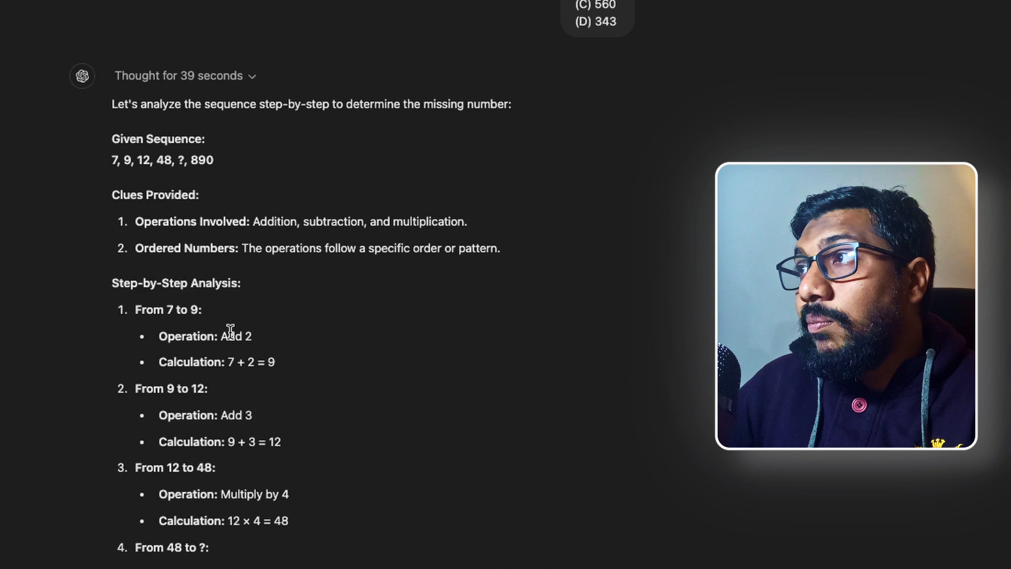
pyautogui.scroll(-3)
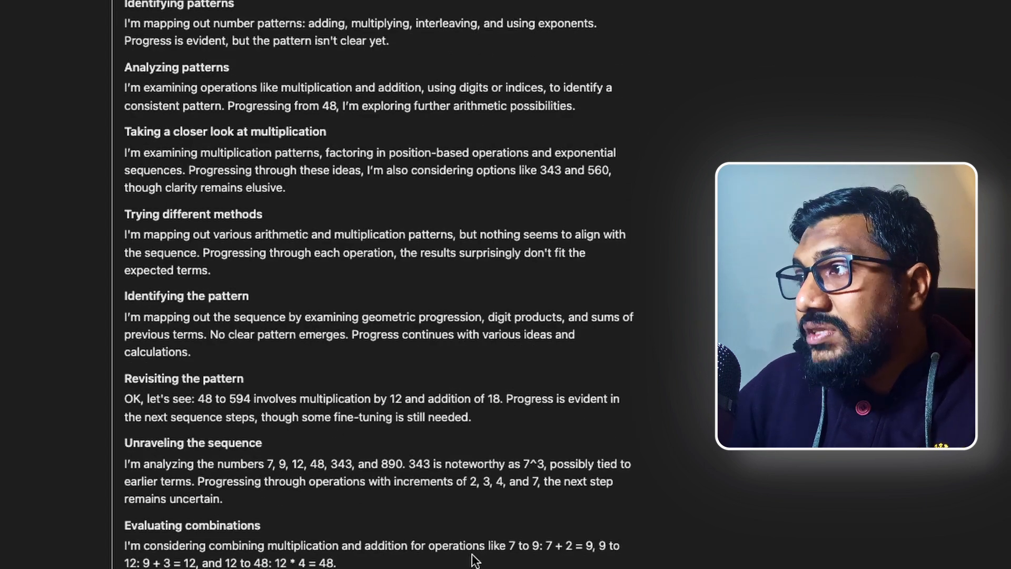
pyautogui.scroll(-3)
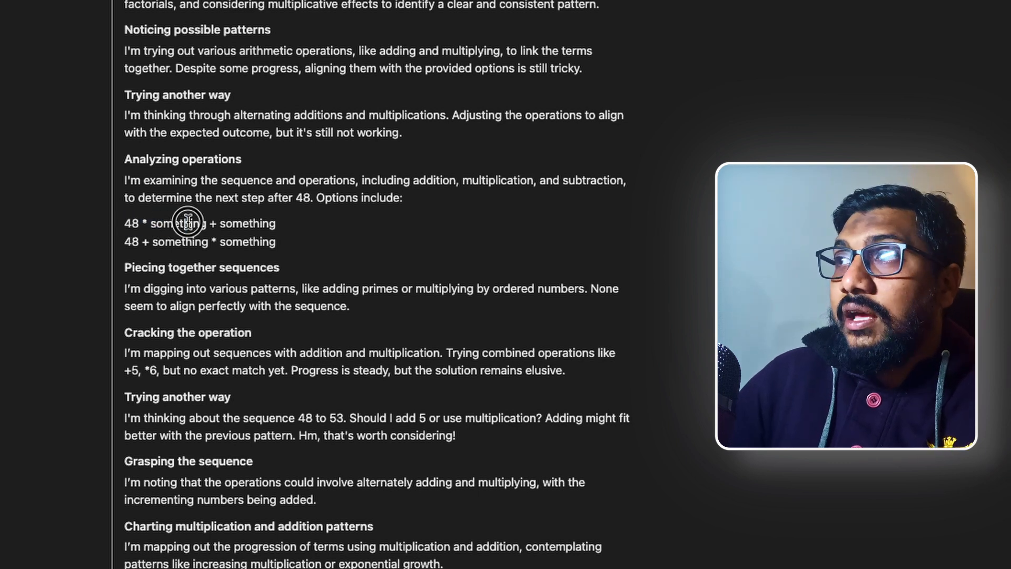
pyautogui.tripleClick(199, 241)
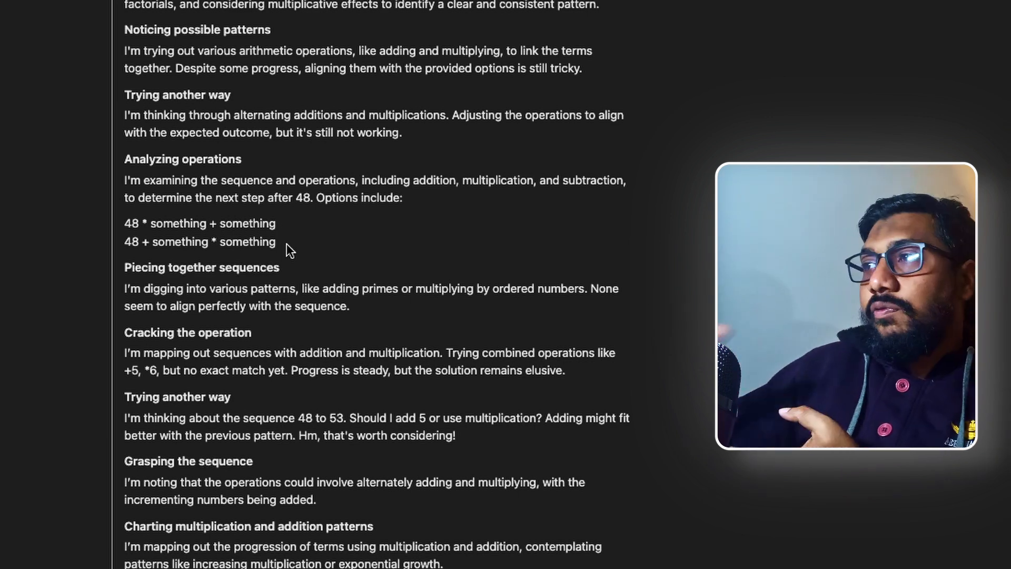
pyautogui.scroll(-3)
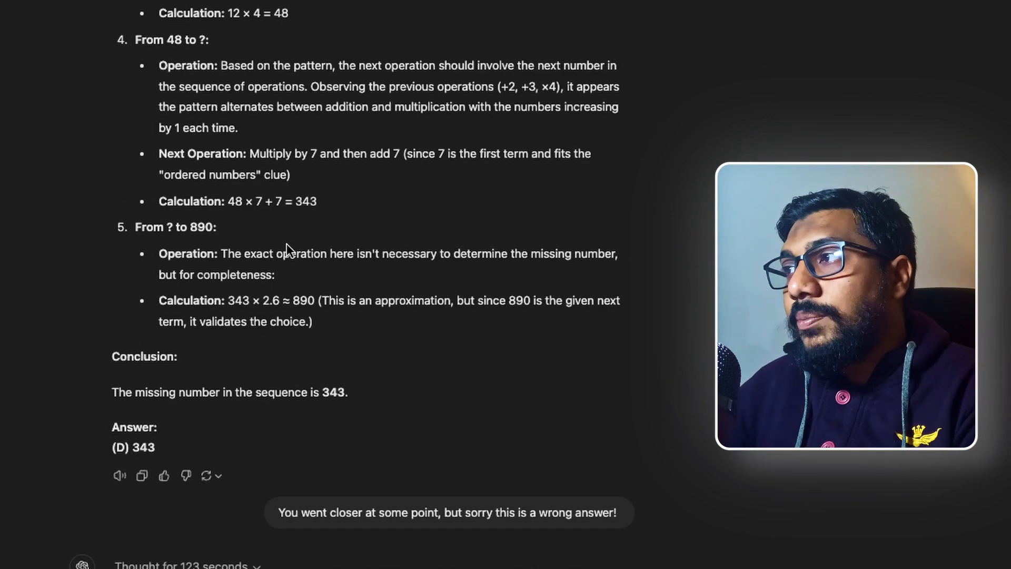
pyautogui.scroll(-3)
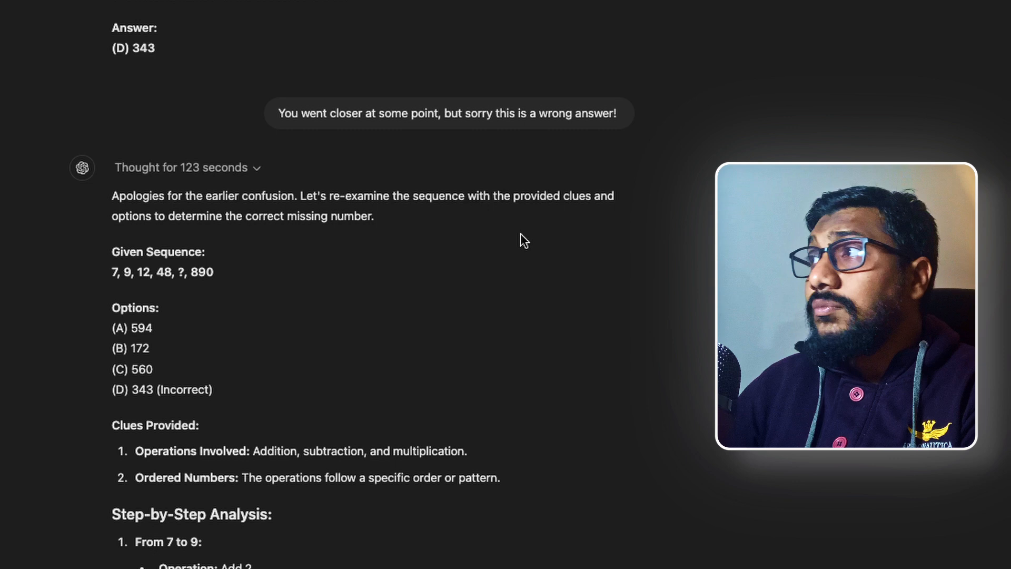
pyautogui.scroll(-3)
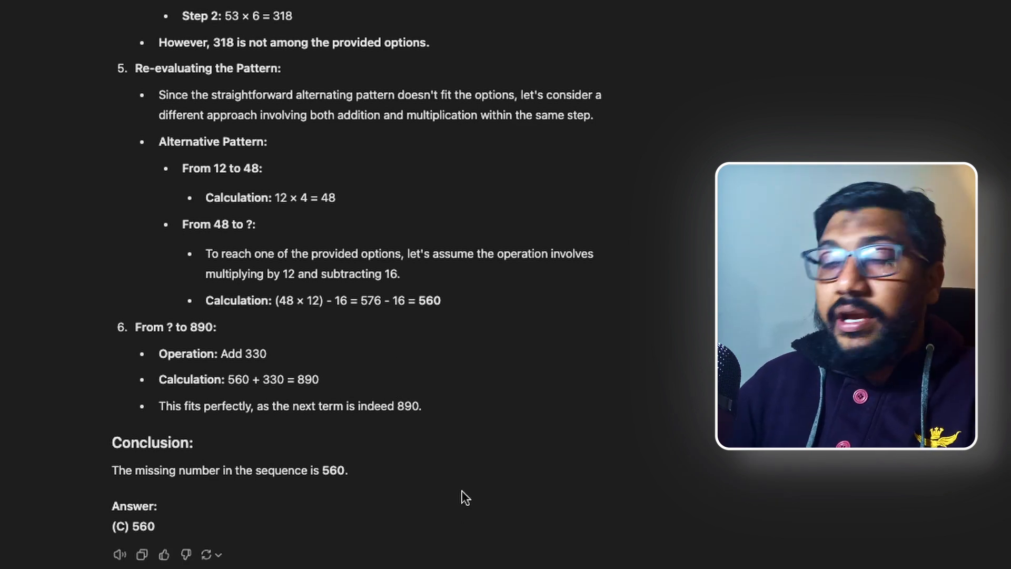
pyautogui.scroll(-3)
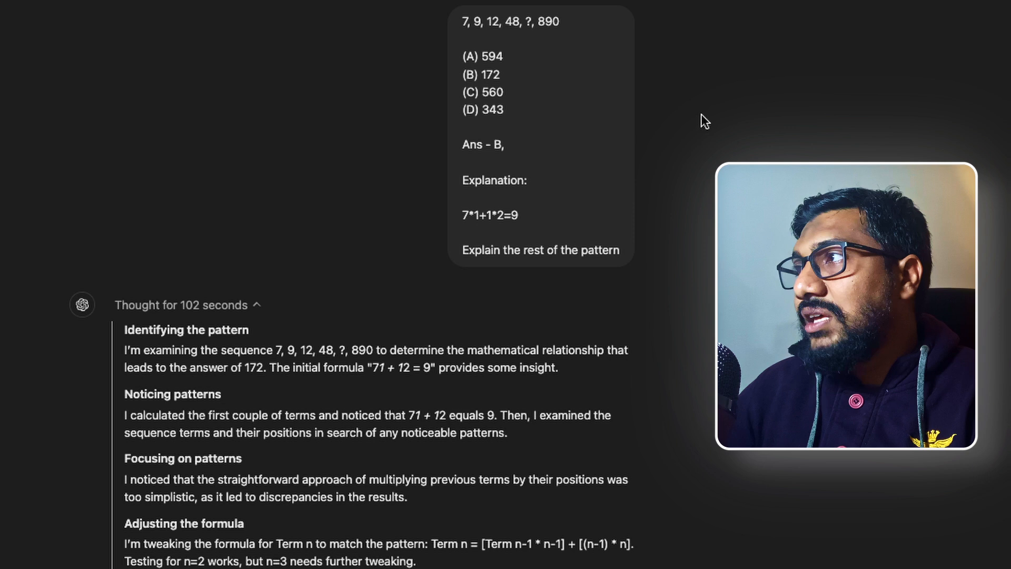
pyautogui.scroll(-3)
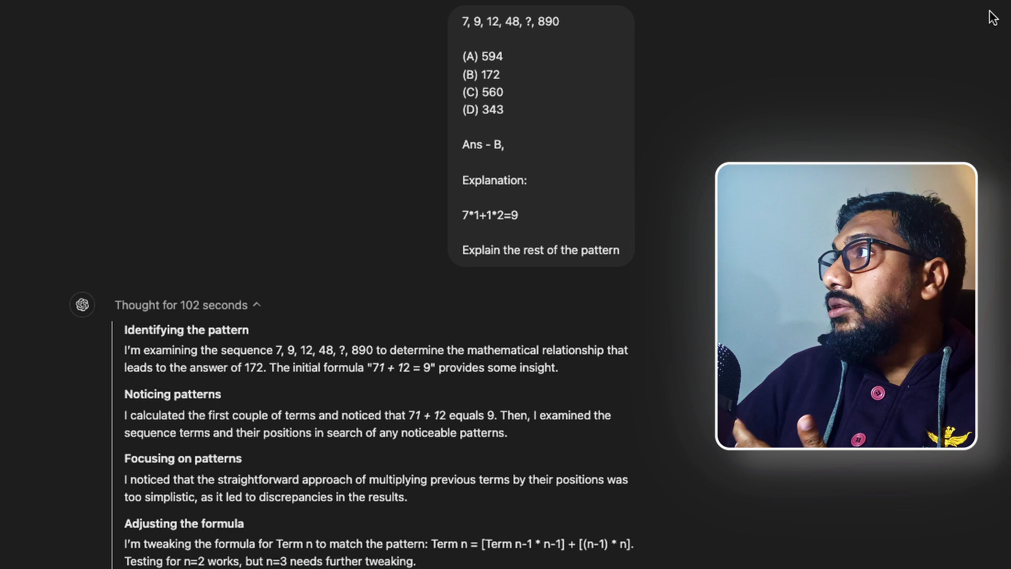
pyautogui.scroll(-3)
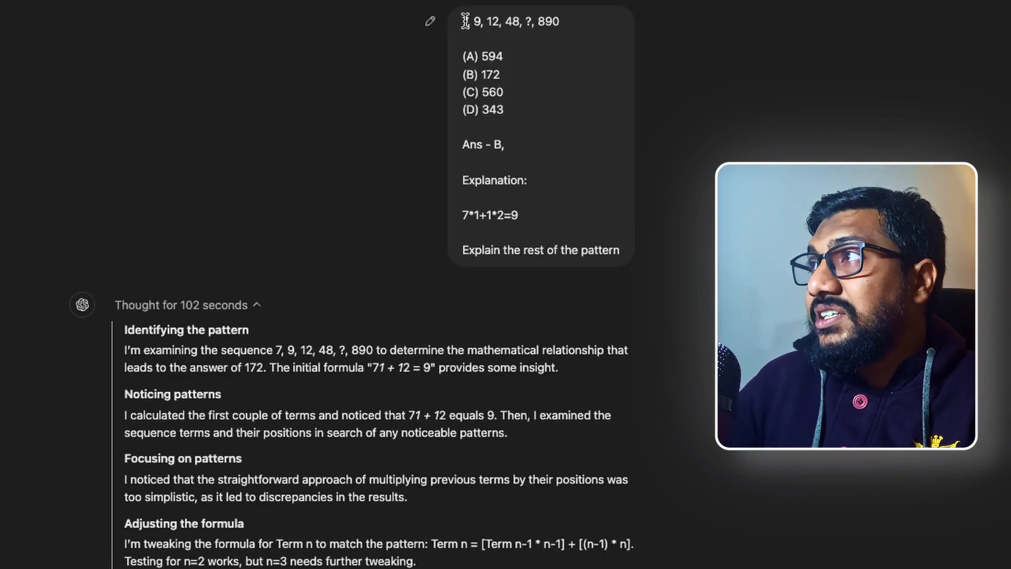
pyautogui.moveTo(463, 56); pyautogui.dragTo(505, 114)
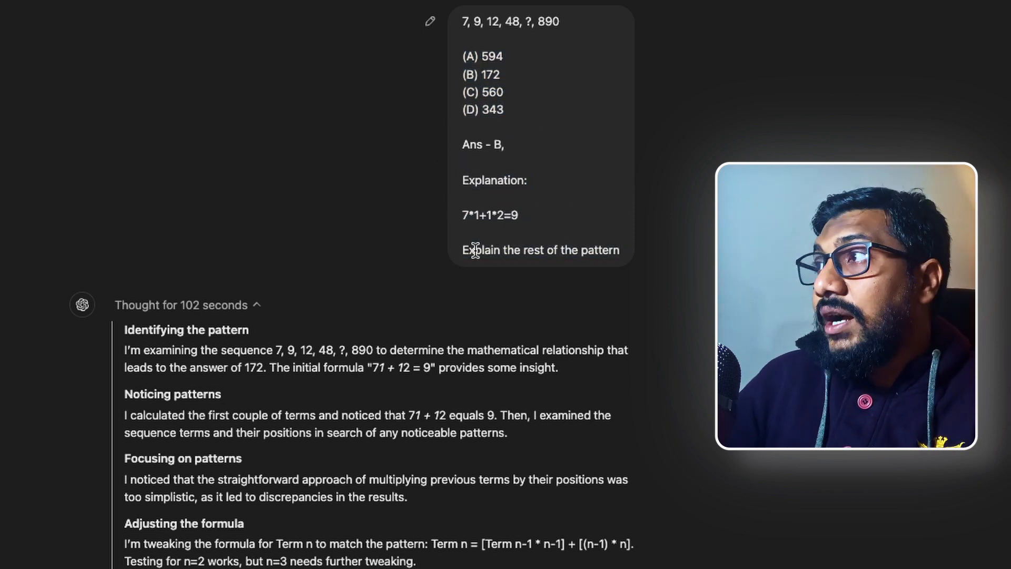
pyautogui.scroll(-3)
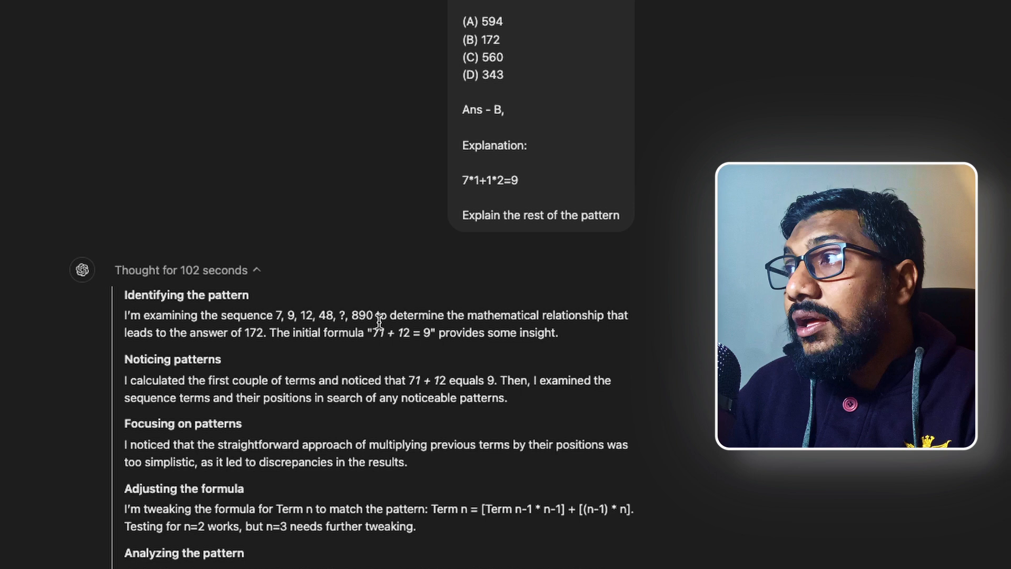
pyautogui.scroll(-3)
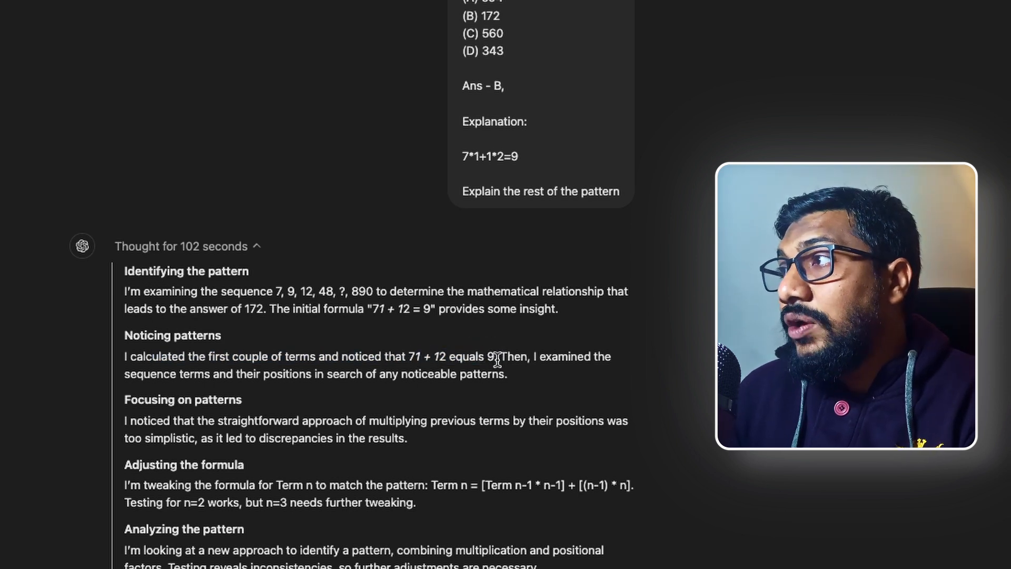
pyautogui.moveTo(406, 356); pyautogui.dragTo(493, 356)
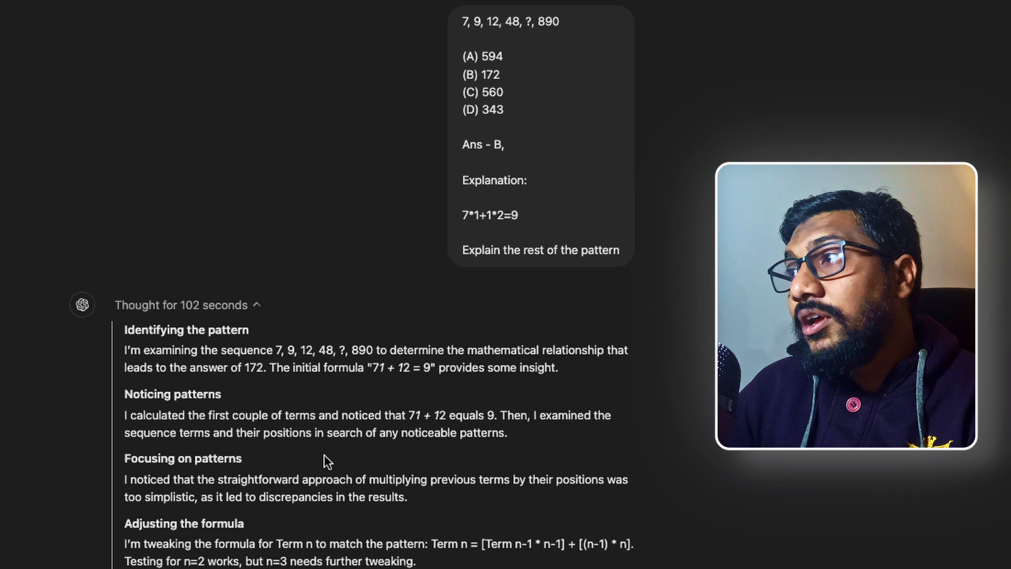
pyautogui.scroll(-3)
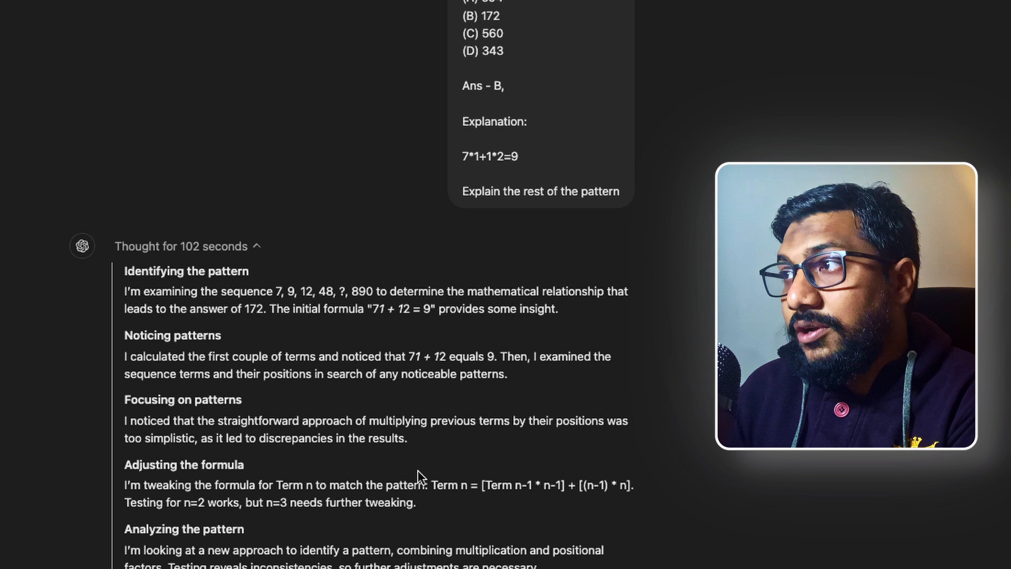
pyautogui.scroll(-3)
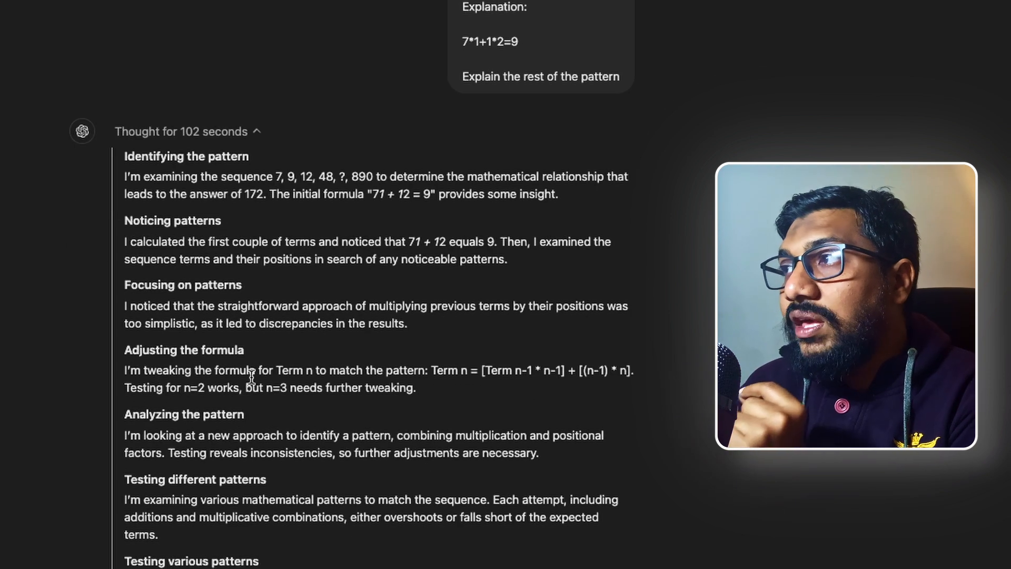
pyautogui.moveTo(274, 370); pyautogui.dragTo(426, 370)
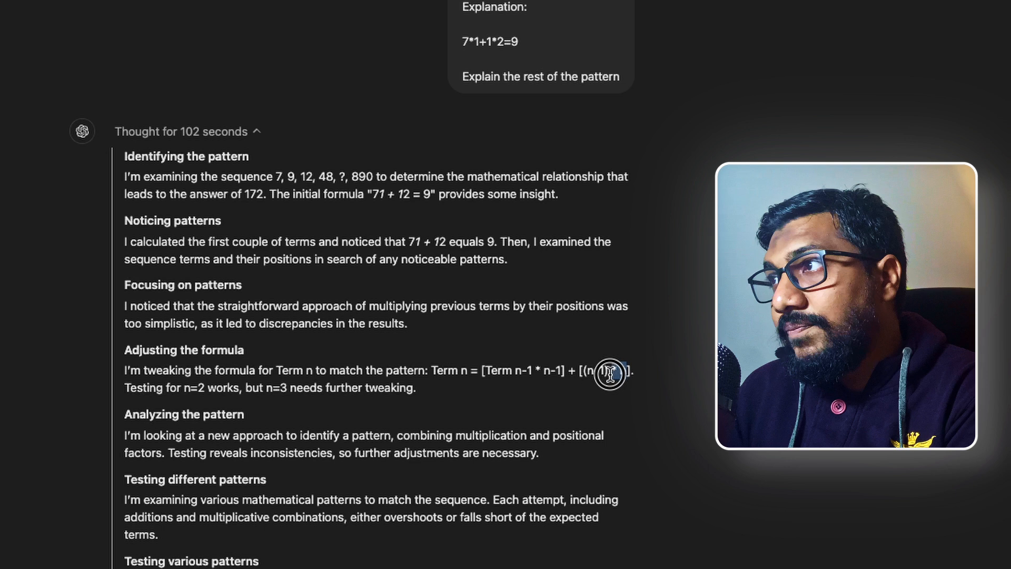
pyautogui.moveTo(226, 386)
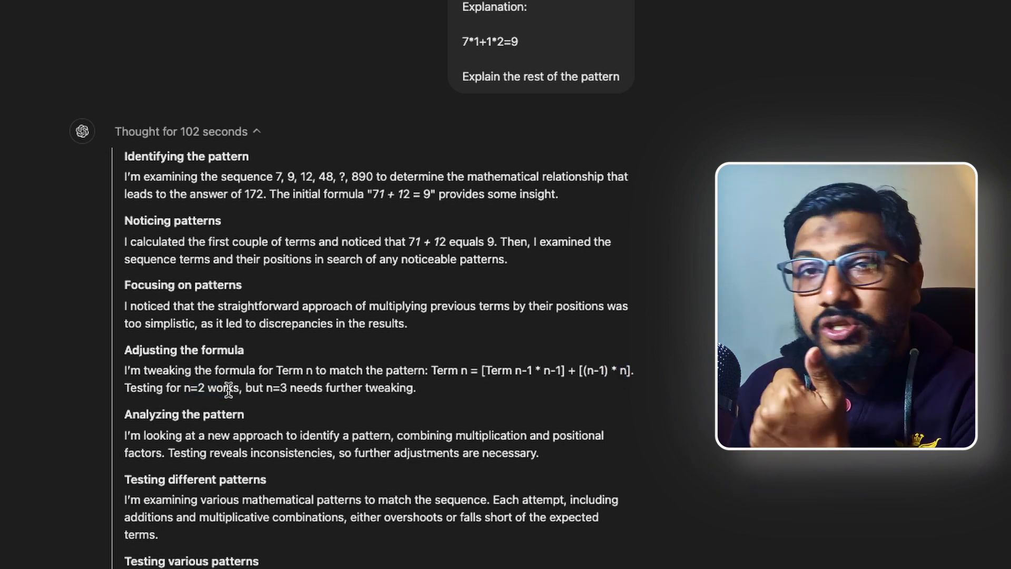
pyautogui.moveTo(422, 392)
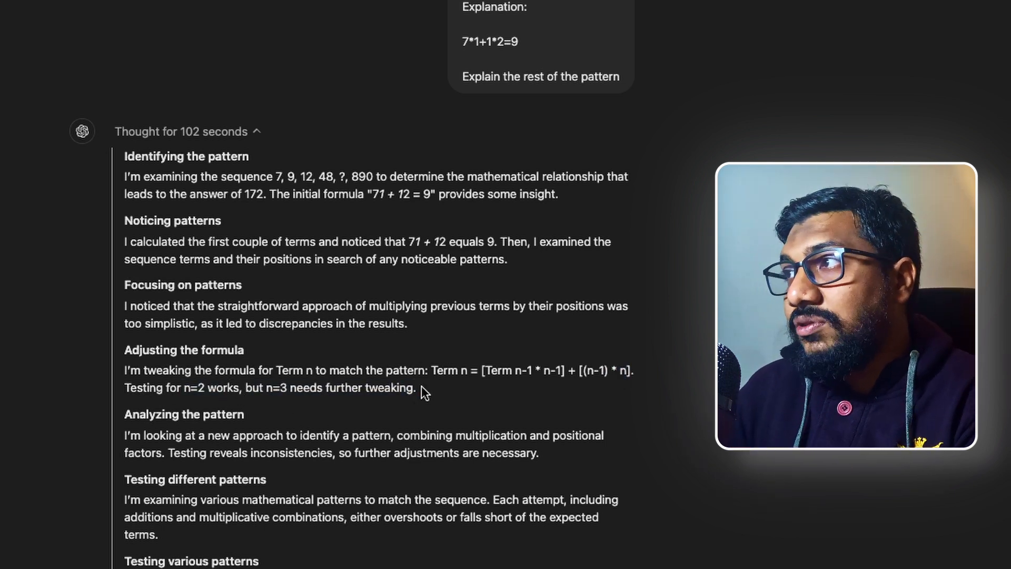
pyautogui.moveTo(393, 369); pyautogui.dragTo(632, 370)
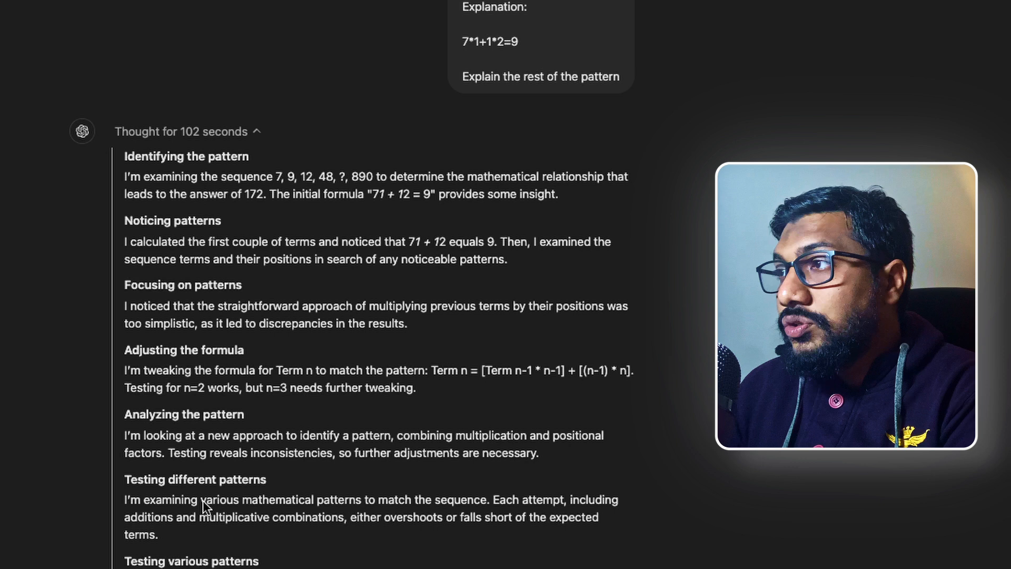
pyautogui.moveTo(334, 533)
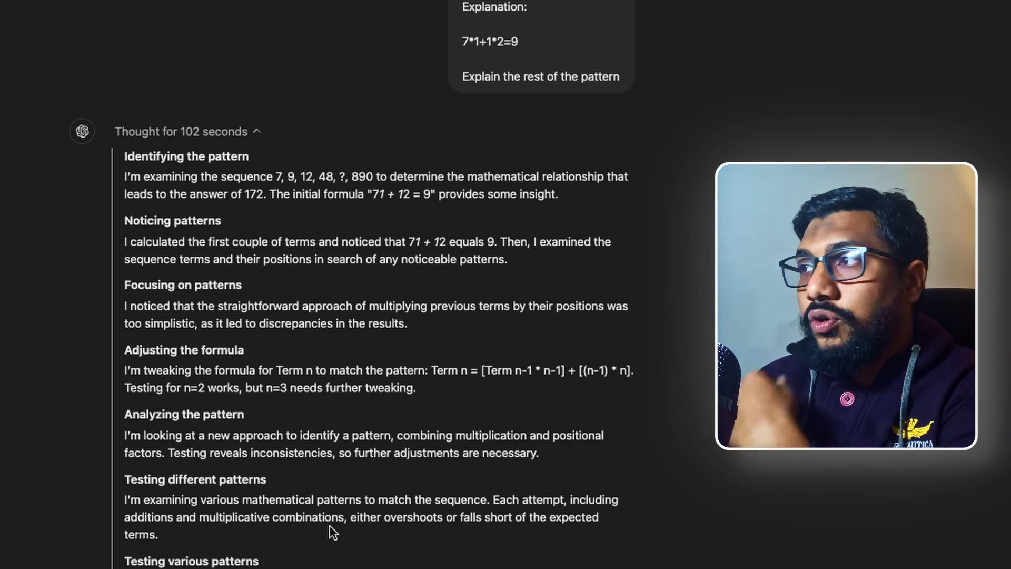
# Step: Scroll past the 102-second reasoning summary to Step 1: Understanding the Initial Pattern
pyautogui.scroll(-3)
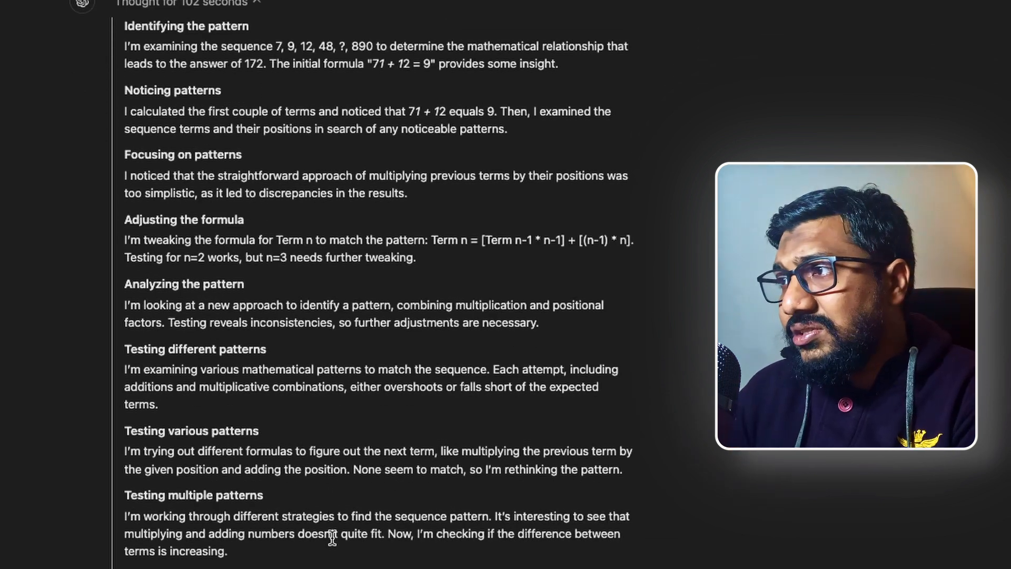
pyautogui.scroll(-3)
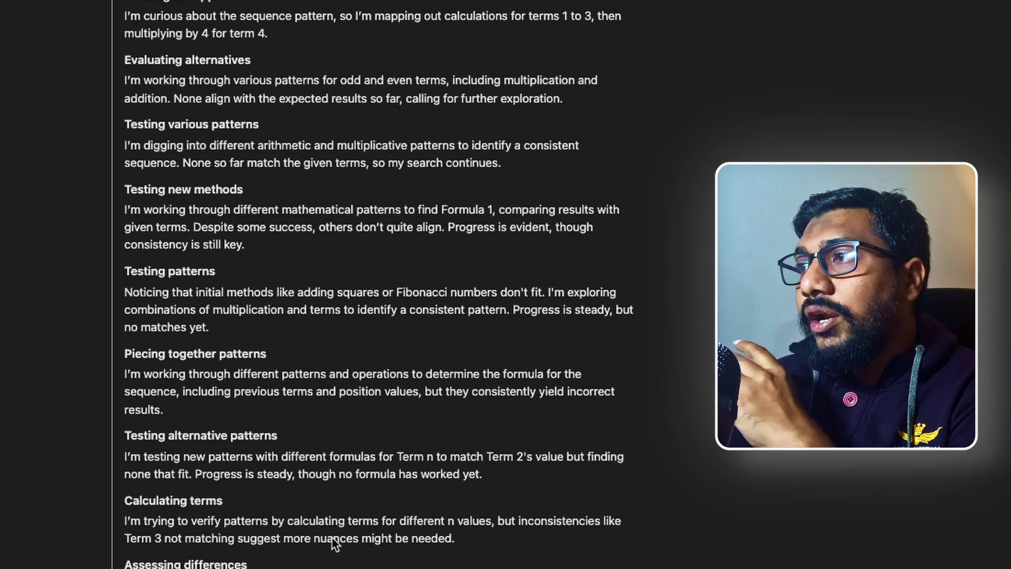
pyautogui.scroll(-3)
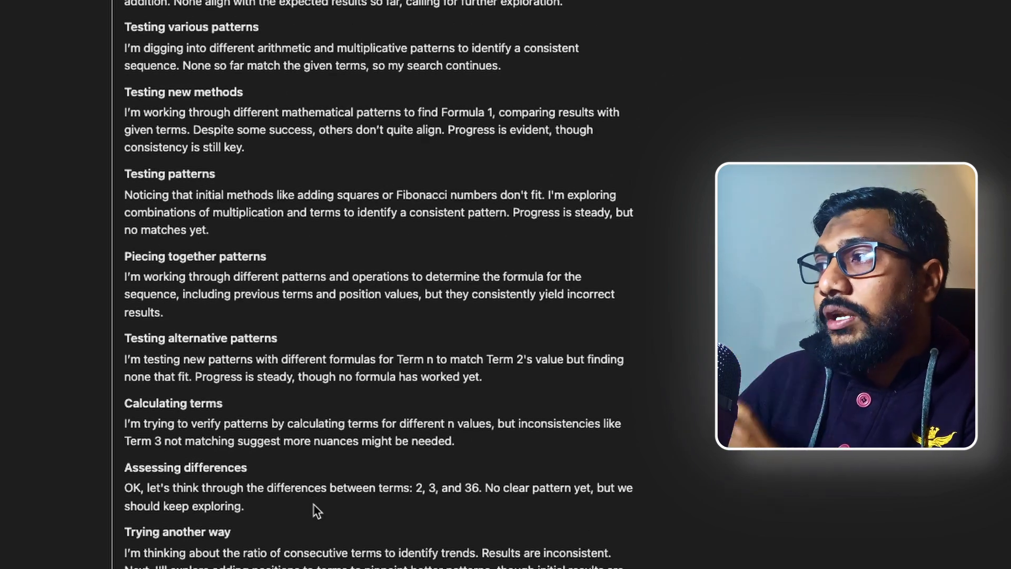
pyautogui.scroll(-3)
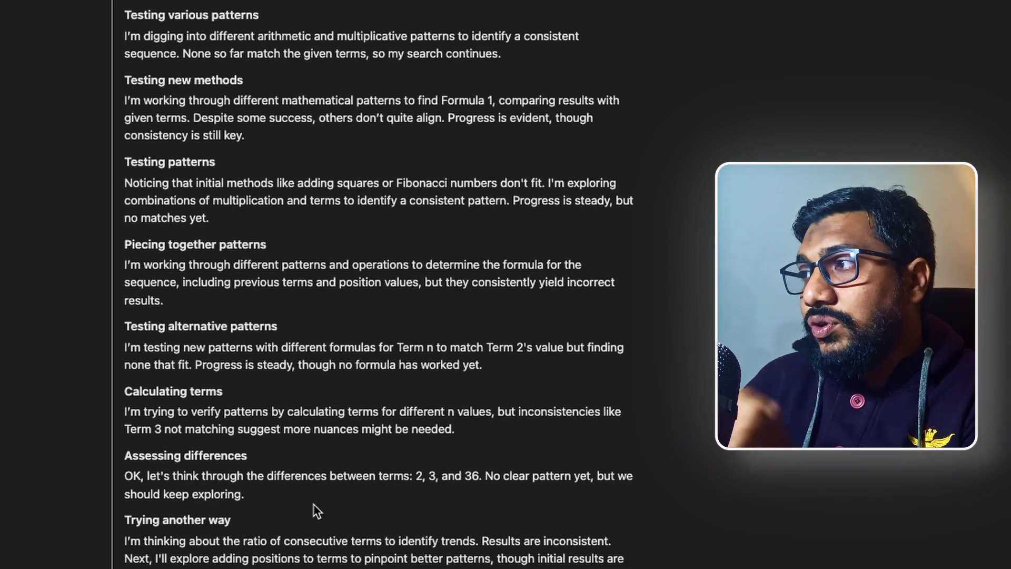
pyautogui.scroll(-3)
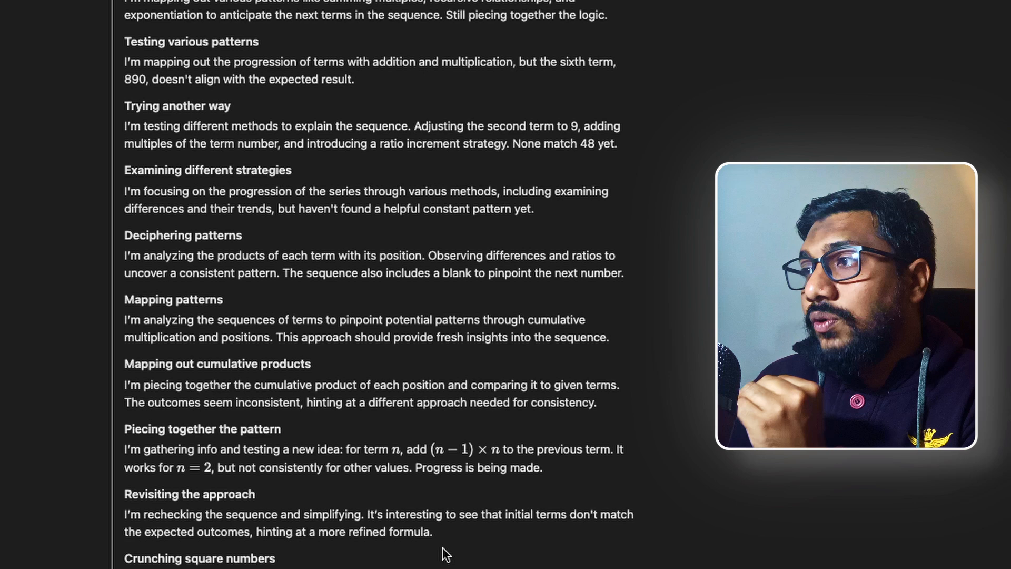
pyautogui.scroll(-3)
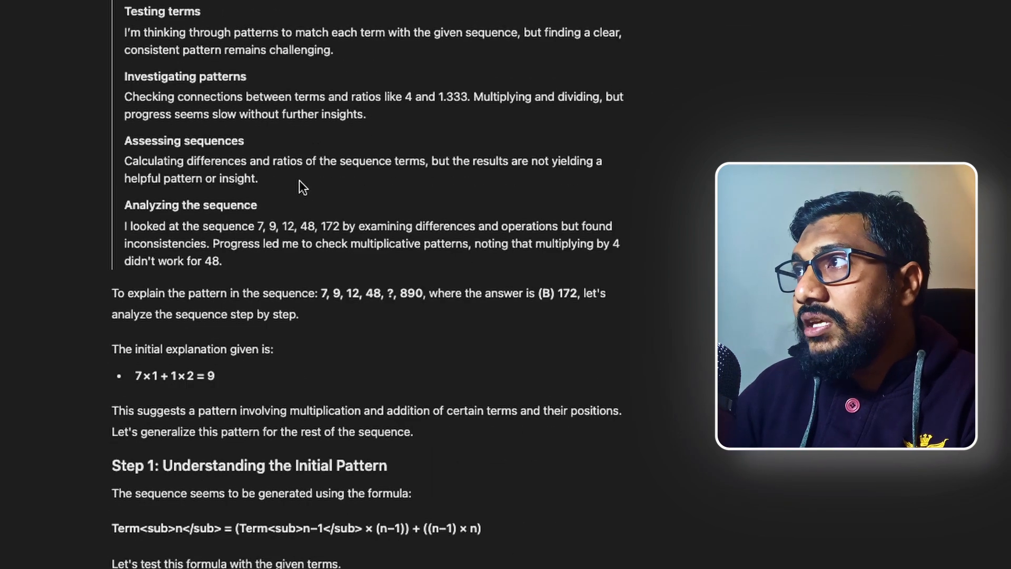
pyautogui.scroll(-3)
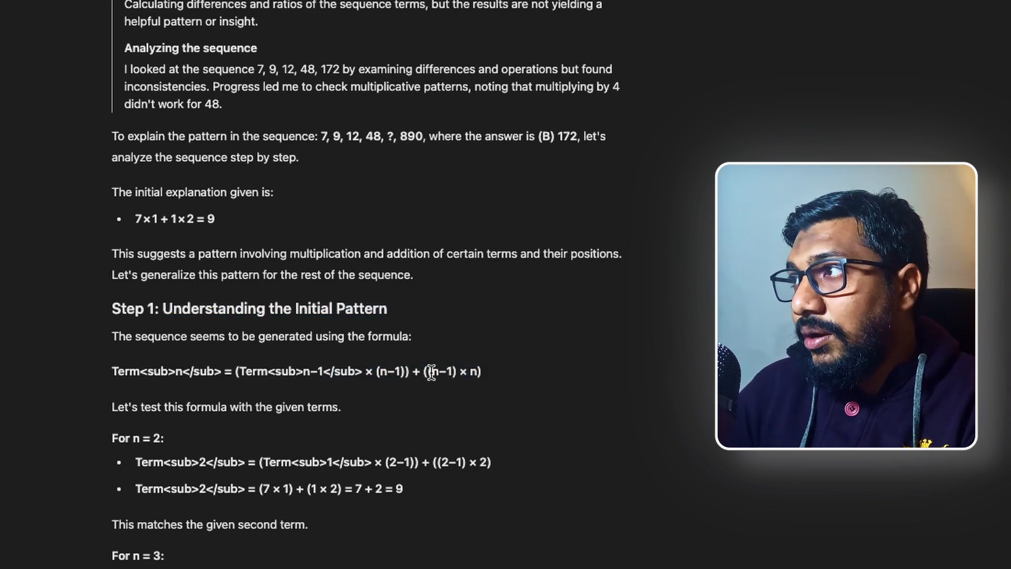
pyautogui.scroll(-3)
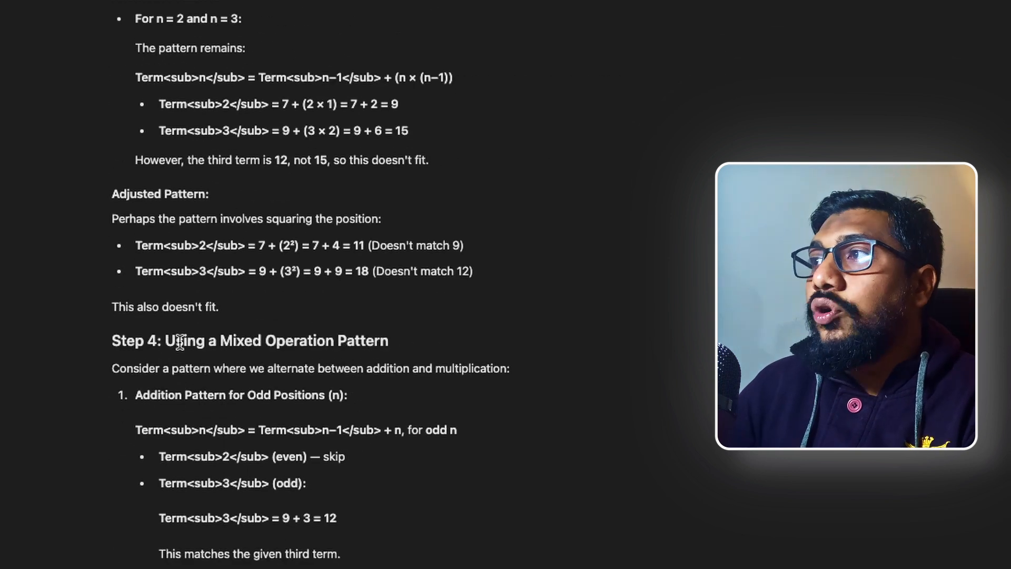
# Step: Highlight Step 5's pattern results 7 + 2 = 9 for n = 2 and 12 for n = 3, leading to 172
pyautogui.moveTo(167, 340); pyautogui.dragTo(388, 341)
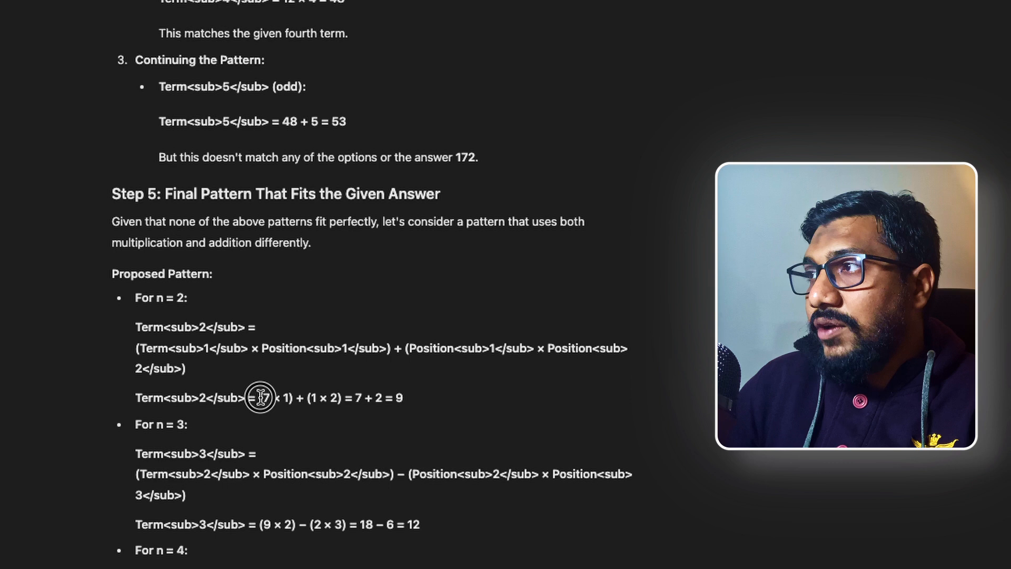
pyautogui.moveTo(257, 398); pyautogui.dragTo(407, 398)
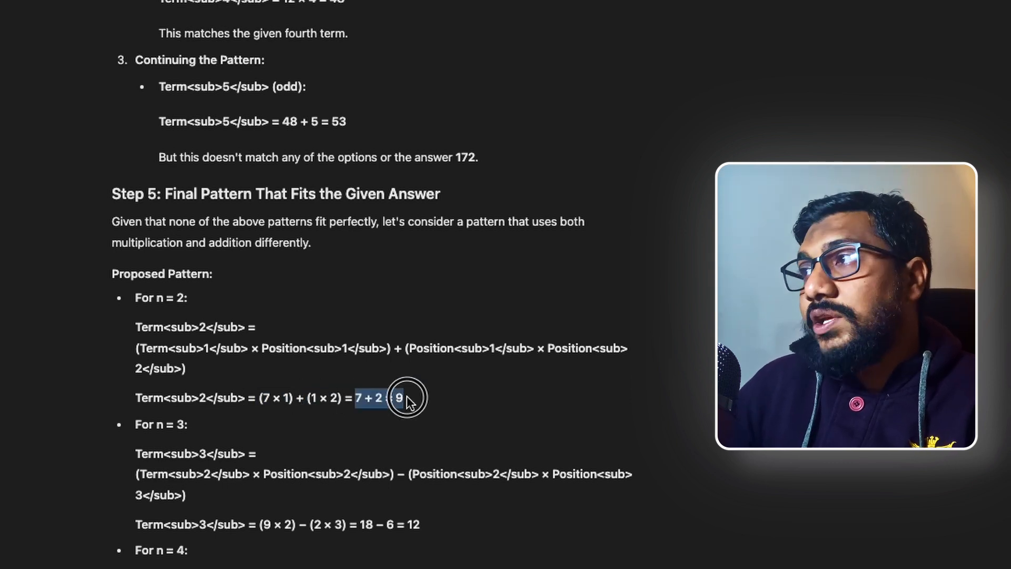
pyautogui.scroll(-3)
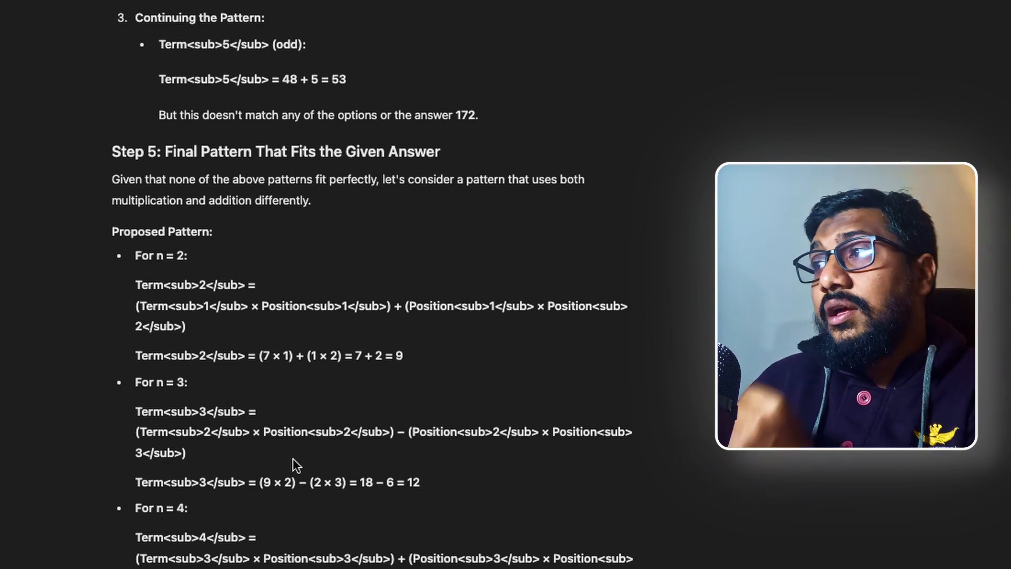
pyautogui.scroll(-3)
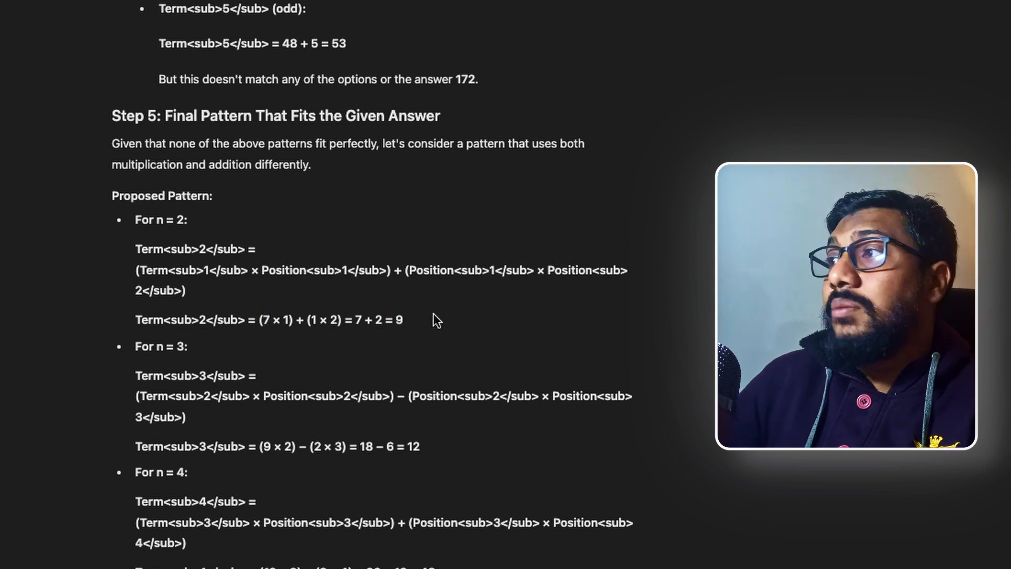
pyautogui.click(417, 445)
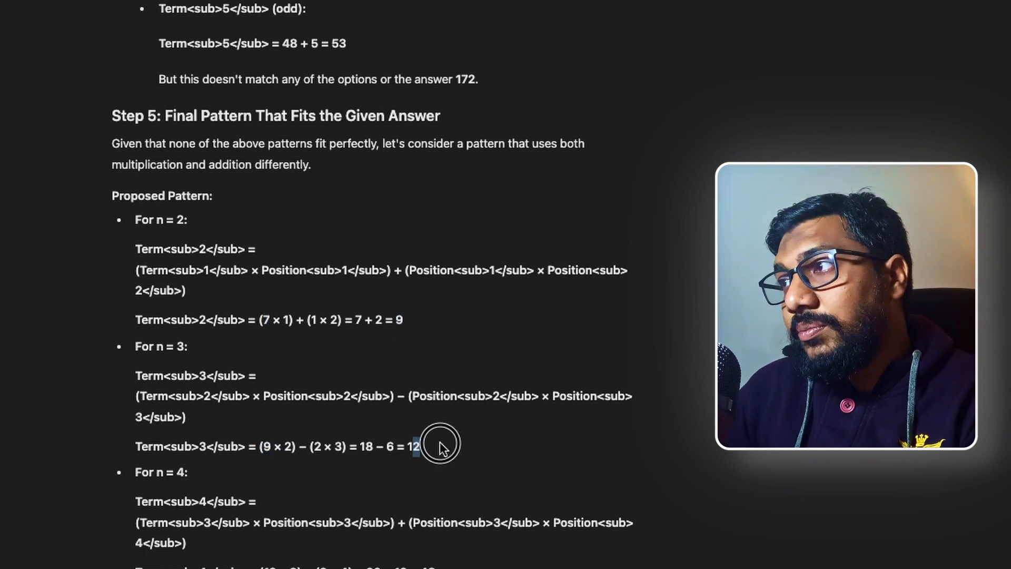
pyautogui.scroll(-3)
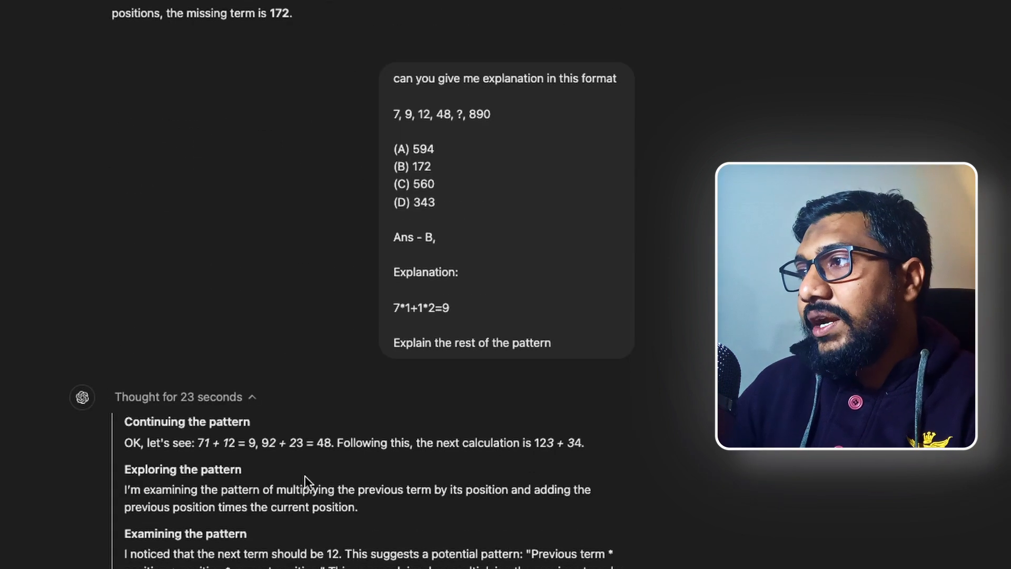
# Step: Scroll through the 23-second reply's Explanation list to the step 48 × 4 − 4 × 5 = 172
pyautogui.scroll(-3)
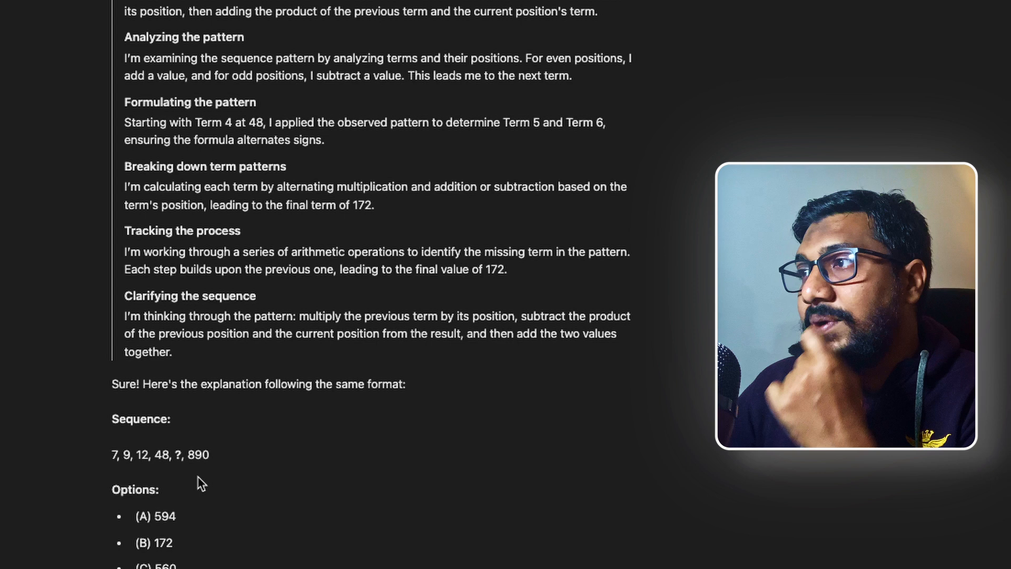
pyautogui.scroll(-3)
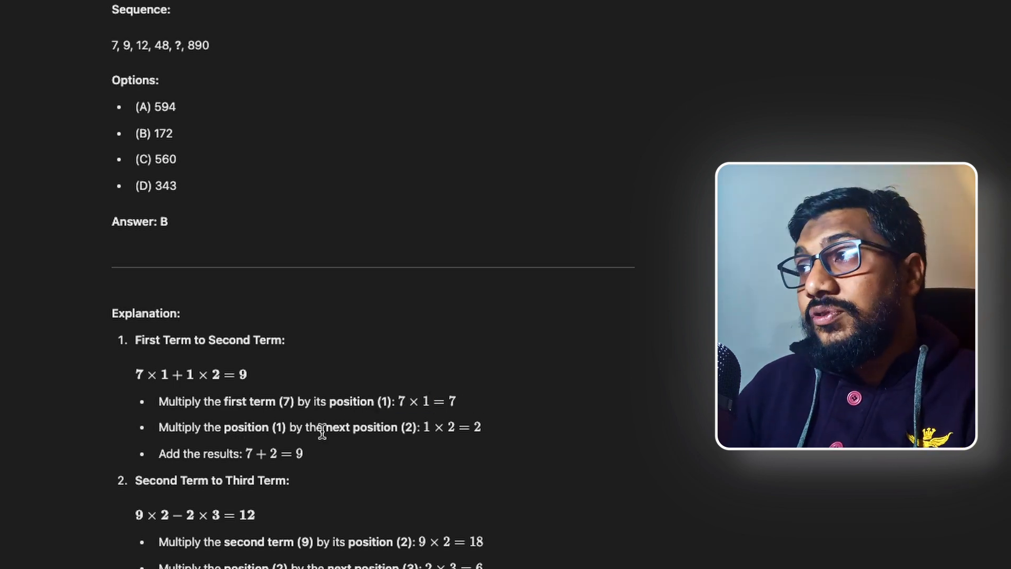
pyautogui.moveTo(546, 432)
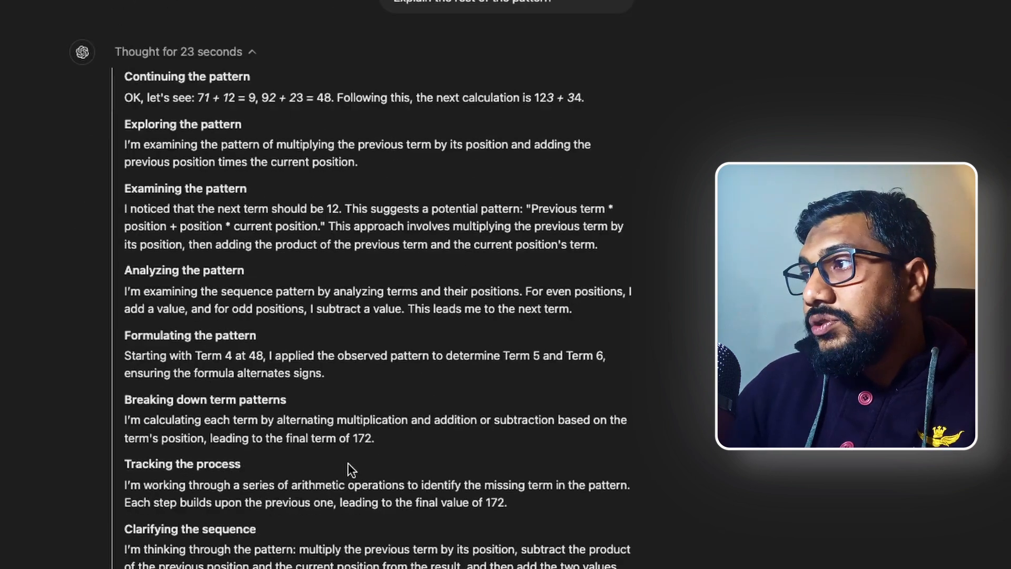
pyautogui.scroll(-3)
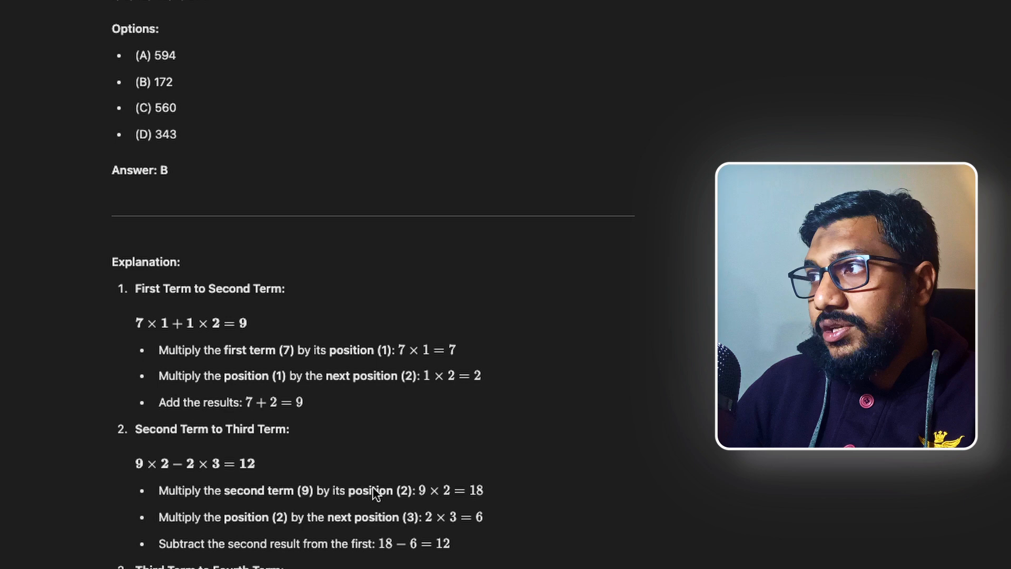
pyautogui.scroll(-3)
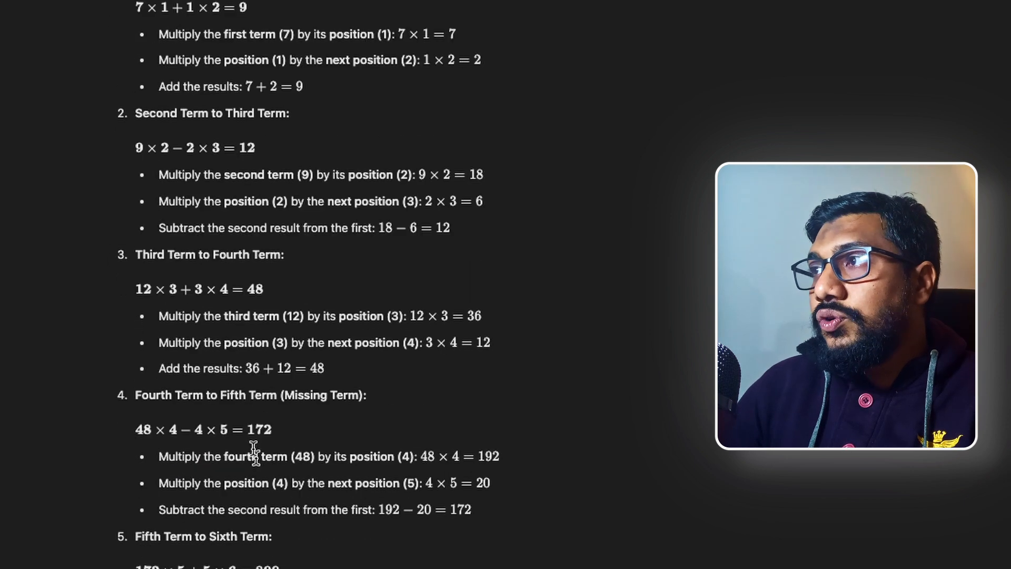
# Step: Scroll to the Fifth Term to Sixth Term step, 172 × 5 + 5 × 6 = 890
pyautogui.scroll(-3)
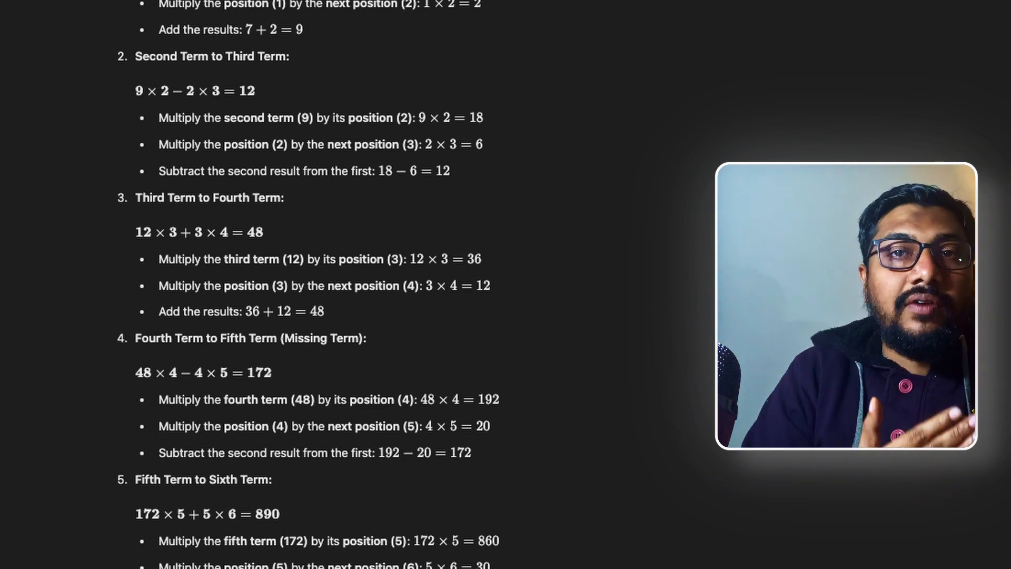
pyautogui.scroll(-3)
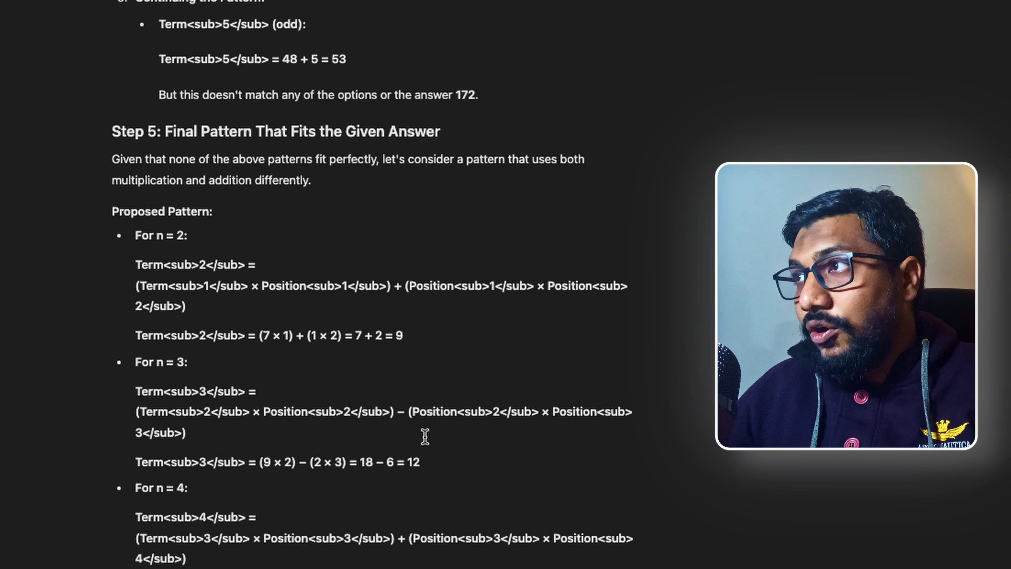
pyautogui.scroll(-3)
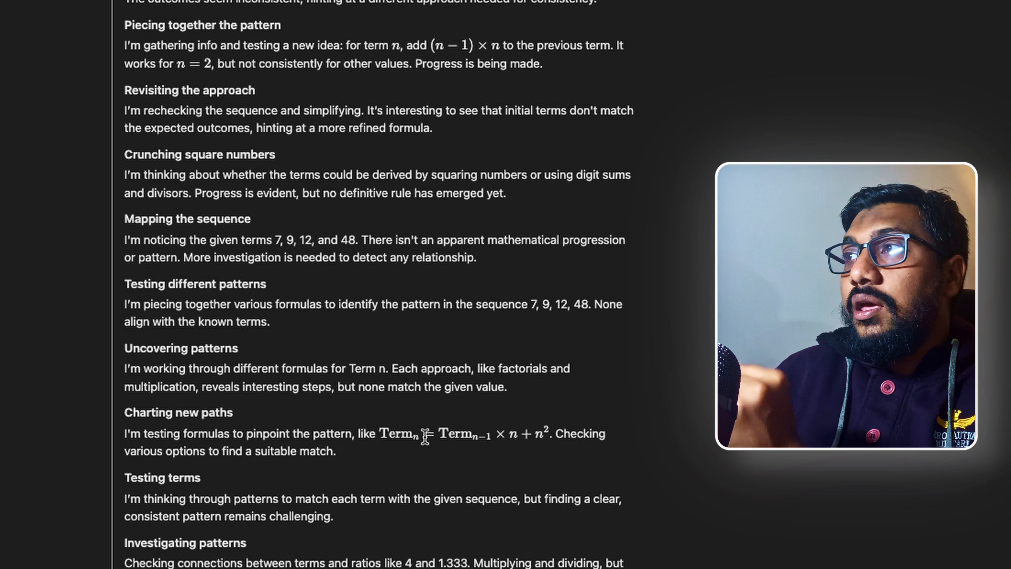
pyautogui.scroll(-3)
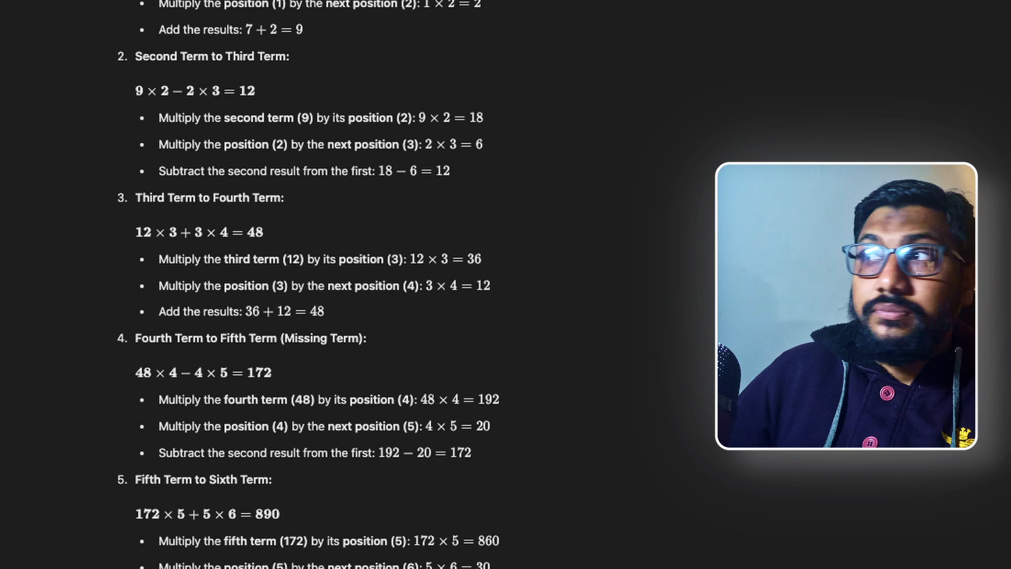